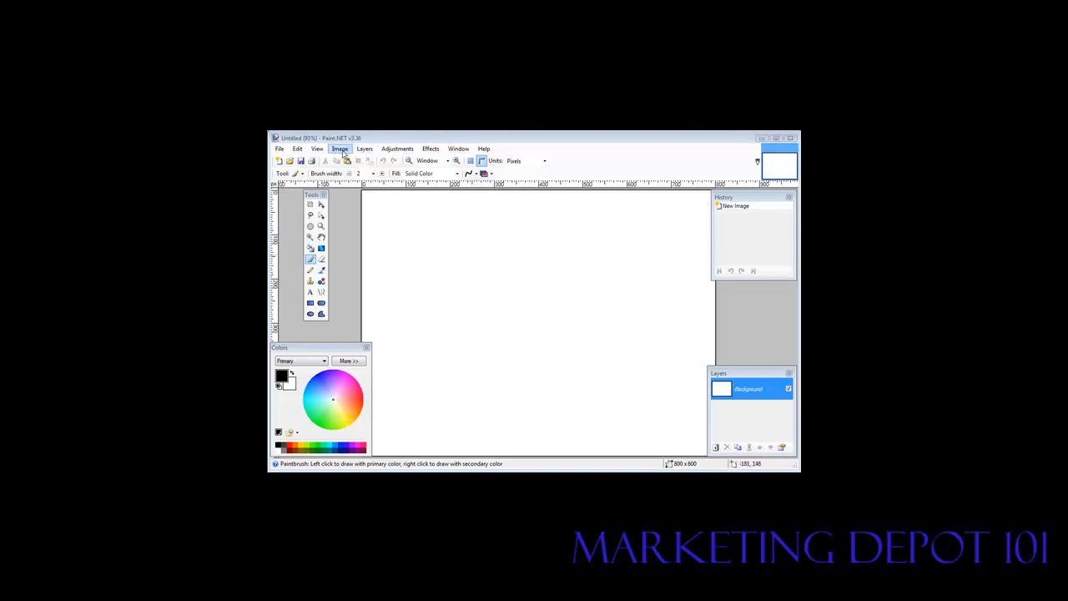
# Set the canvas to 650 × 125 pixels with Maintain aspect ratio unchecked
pyautogui.click(340, 149)
pyautogui.write('650')
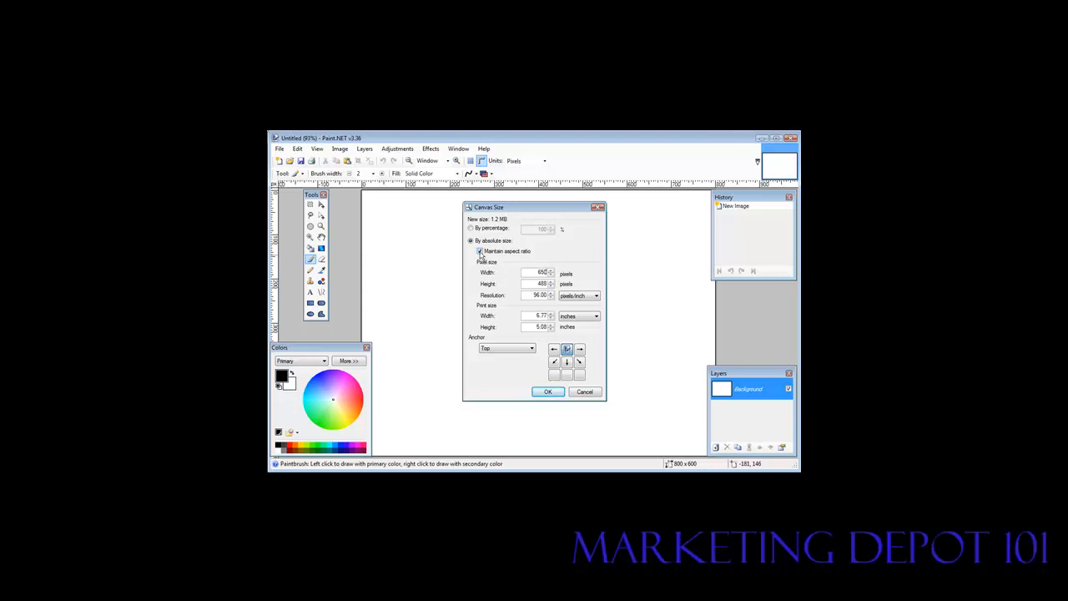
pyautogui.click(479, 250)
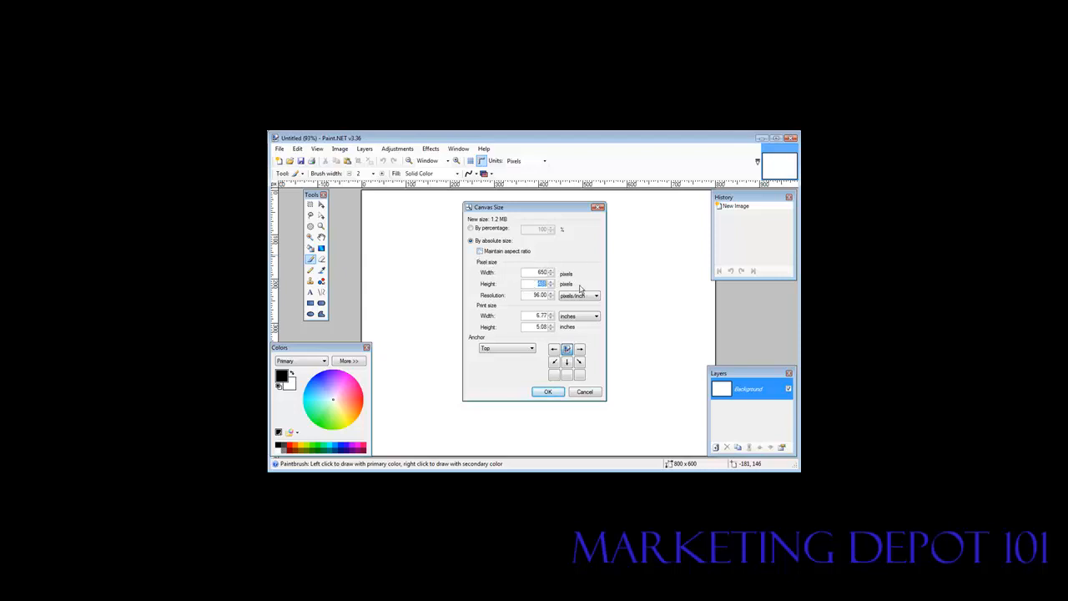
pyautogui.write('125')
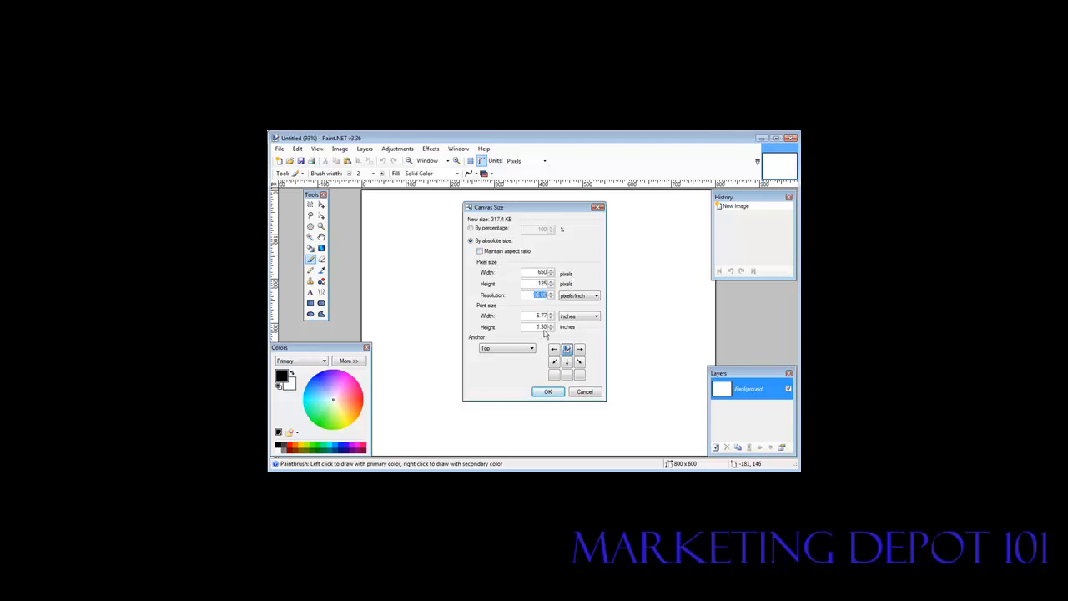
pyautogui.click(548, 391)
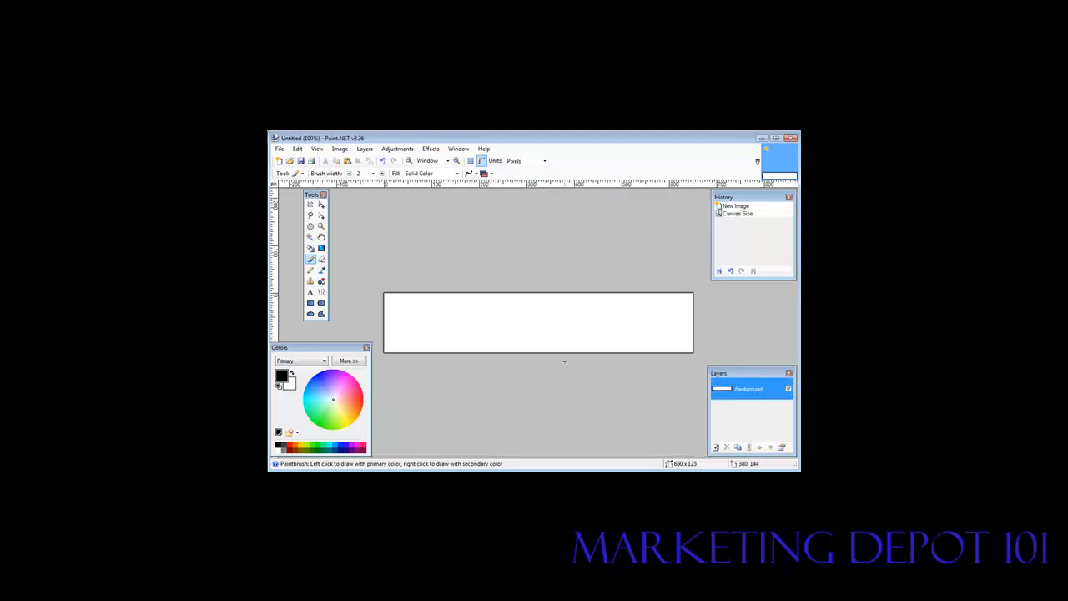
pyautogui.moveTo(628, 317)
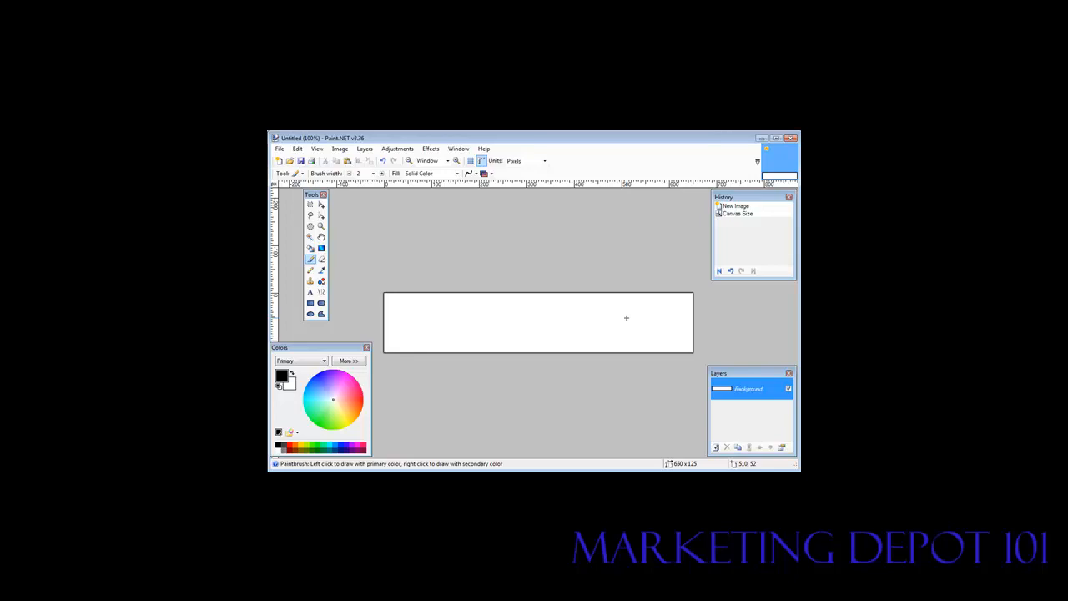
pyautogui.moveTo(603, 300)
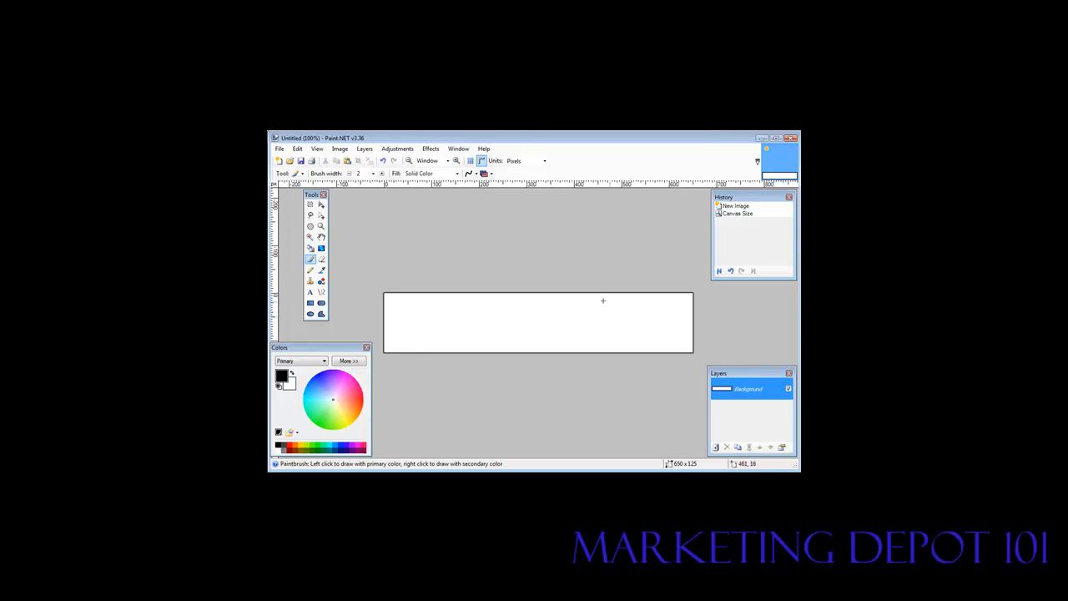
pyautogui.moveTo(607, 317)
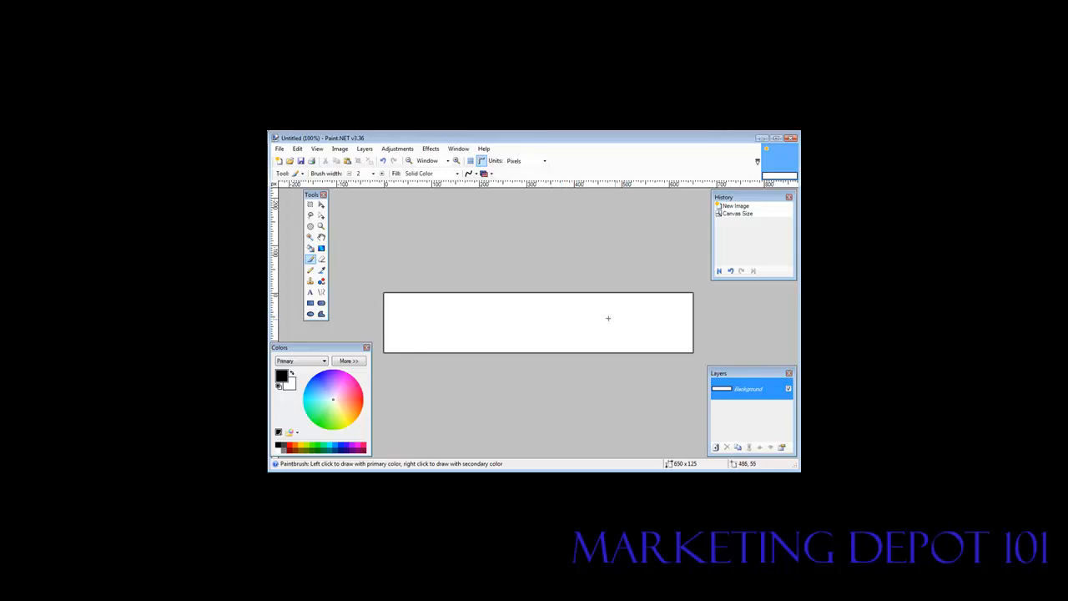
pyautogui.moveTo(478, 206)
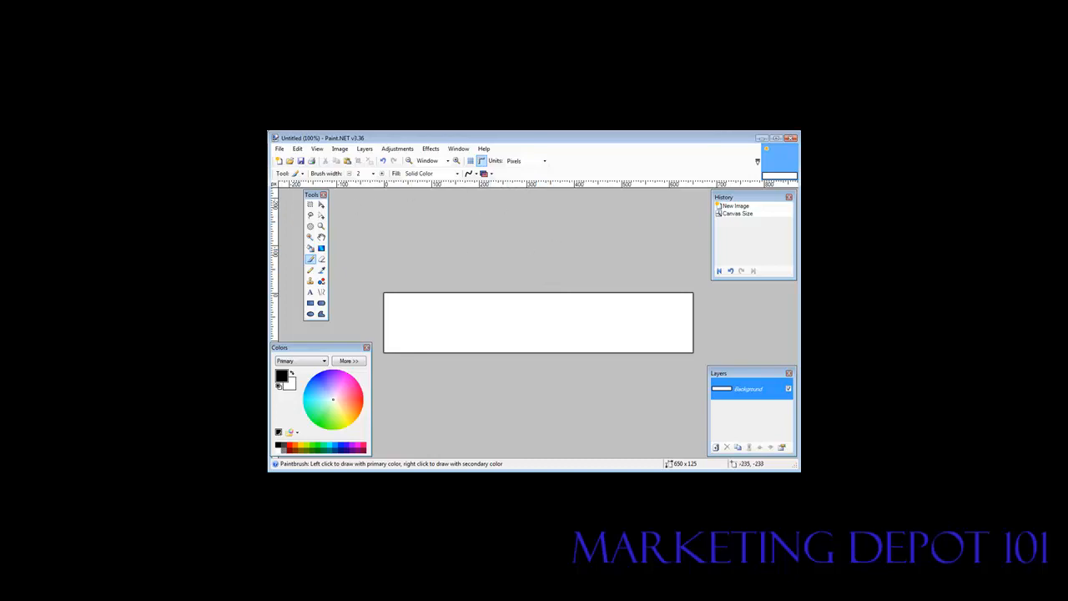
# Add a new transparent layer above the background via Layers > Add New Layer
pyautogui.click(364, 149)
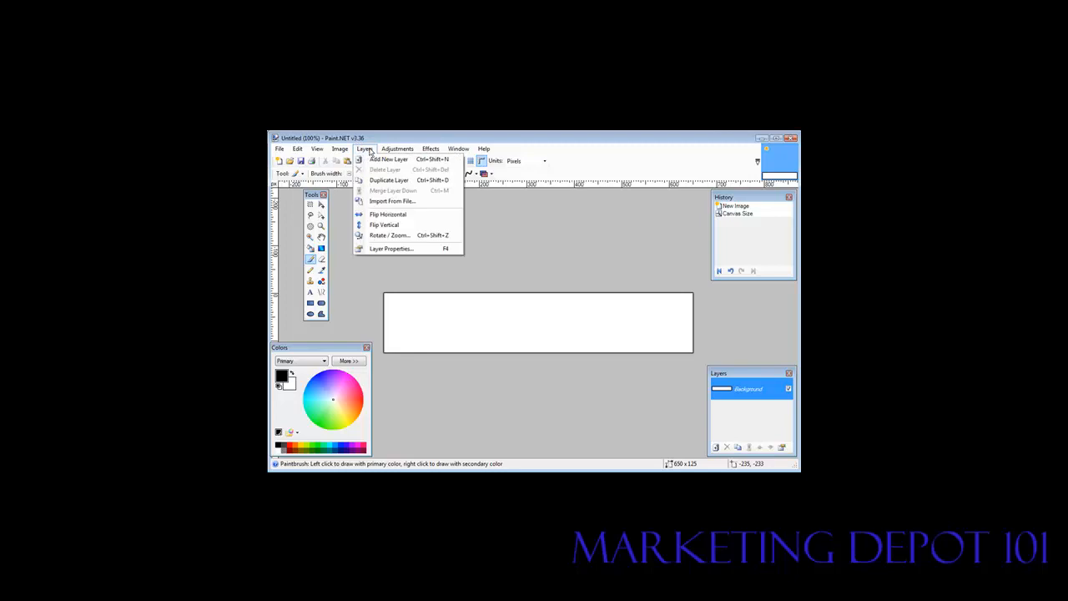
pyautogui.click(389, 160)
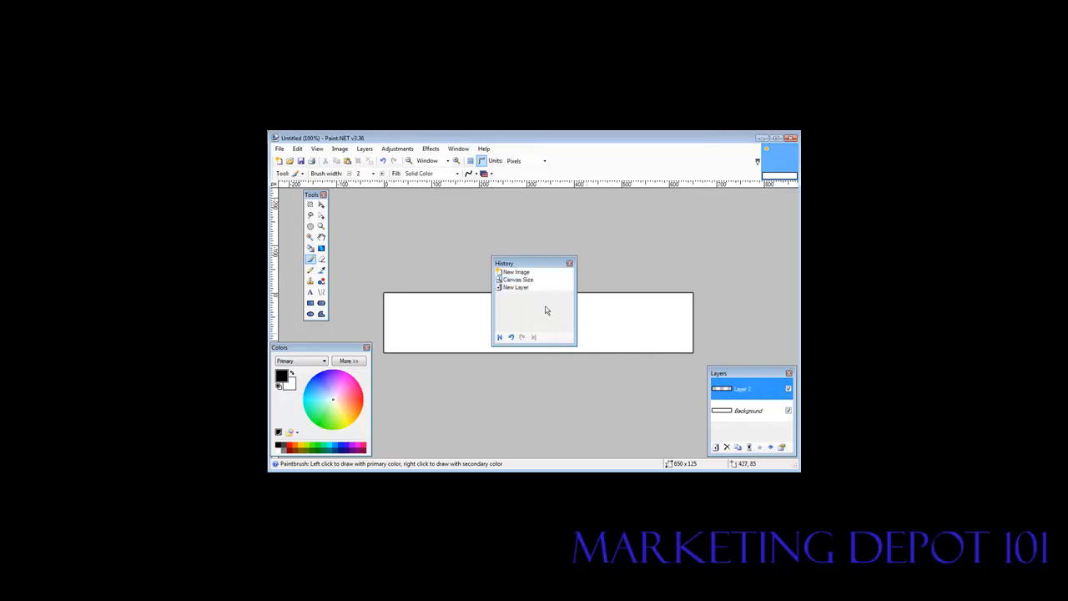
# Move the floating History window aside and close it
pyautogui.click(516, 272)
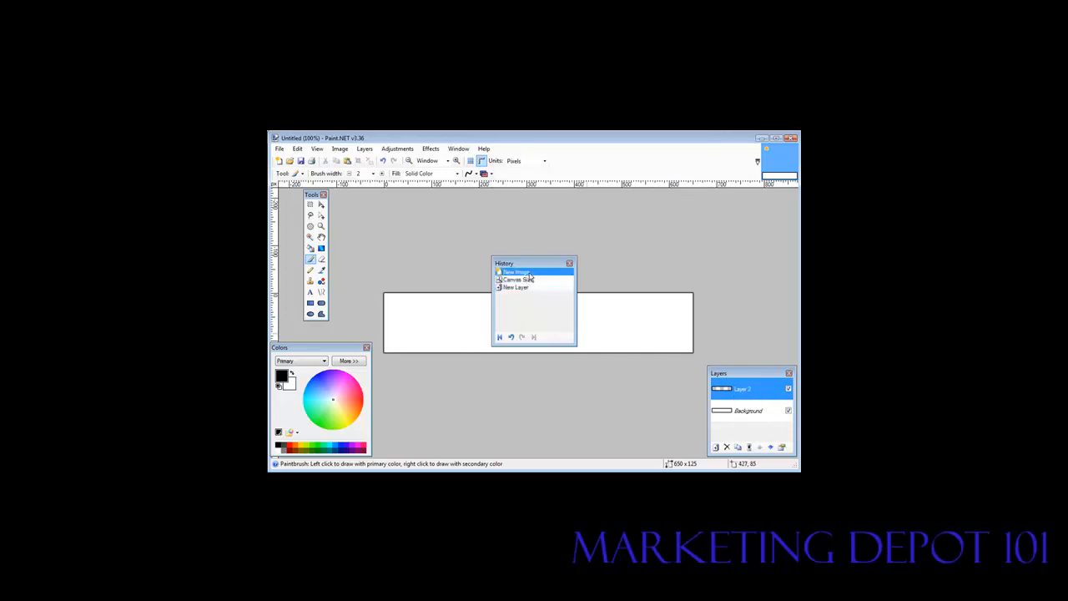
pyautogui.click(517, 280)
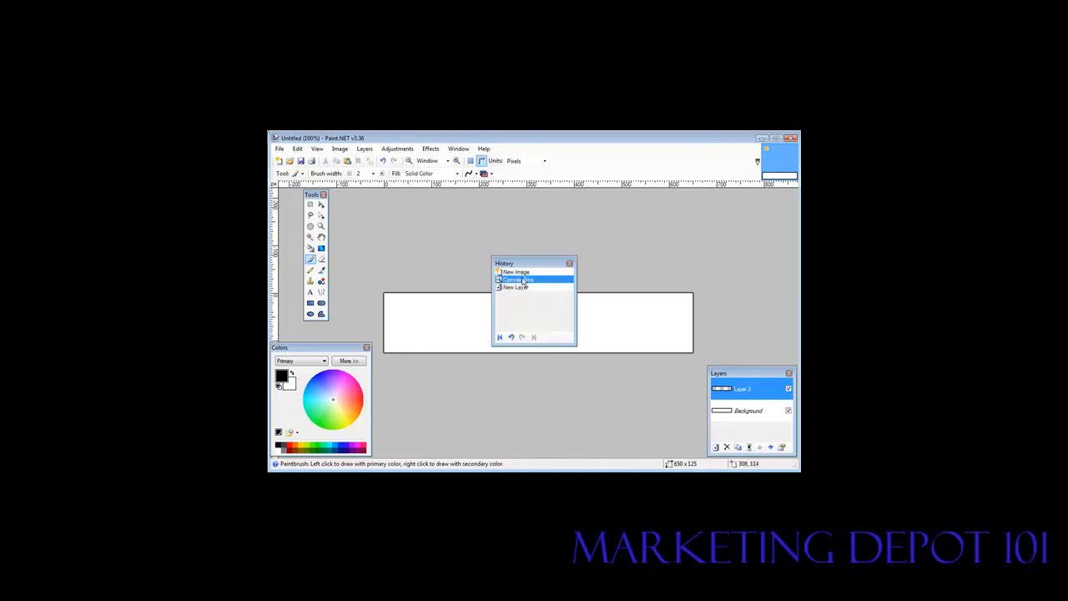
pyautogui.moveTo(534, 263); pyautogui.dragTo(751, 197)
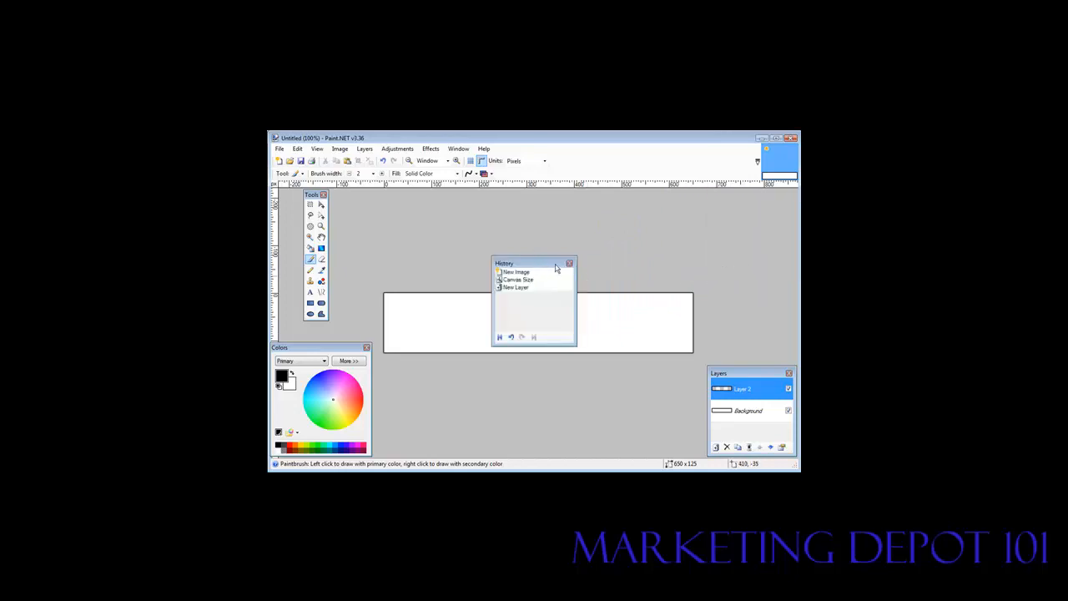
pyautogui.click(571, 264)
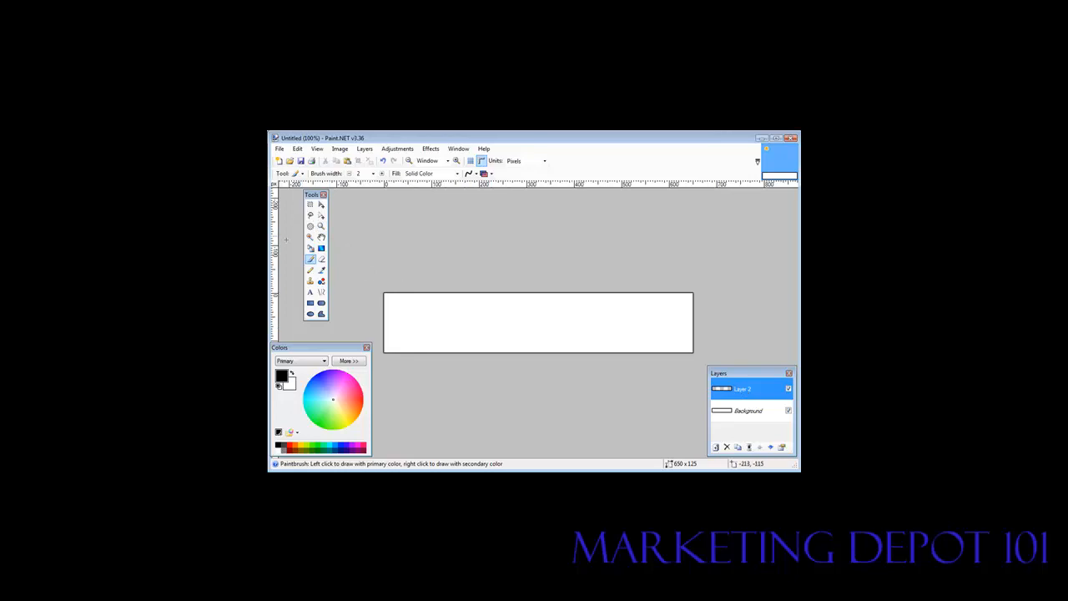
pyautogui.moveTo(310, 259)
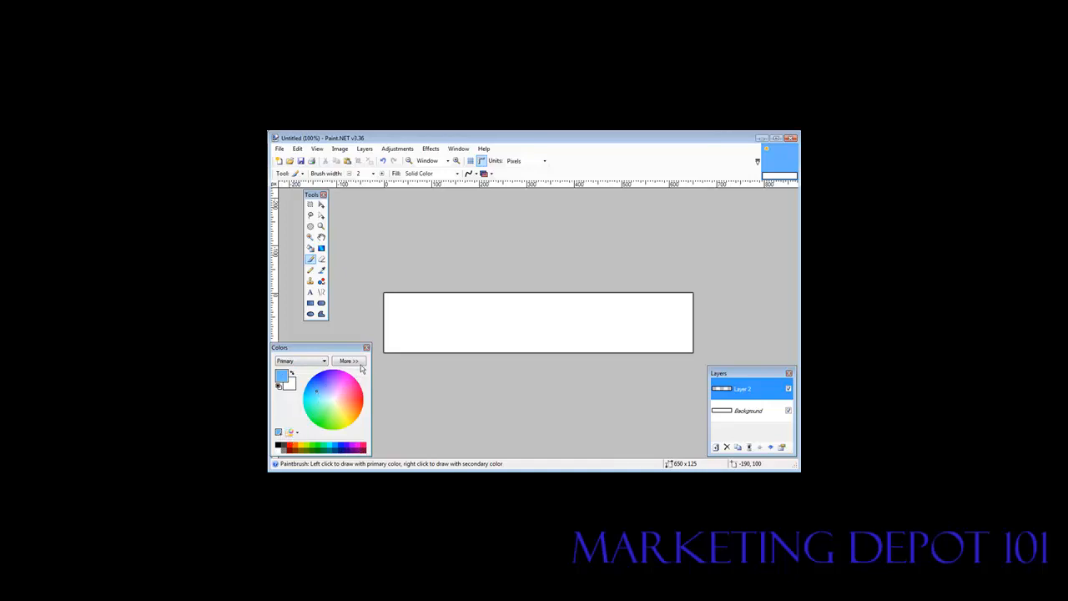
# Check the light-blue primary colour's detailed values with More, then collapse with Less
pyautogui.click(347, 361)
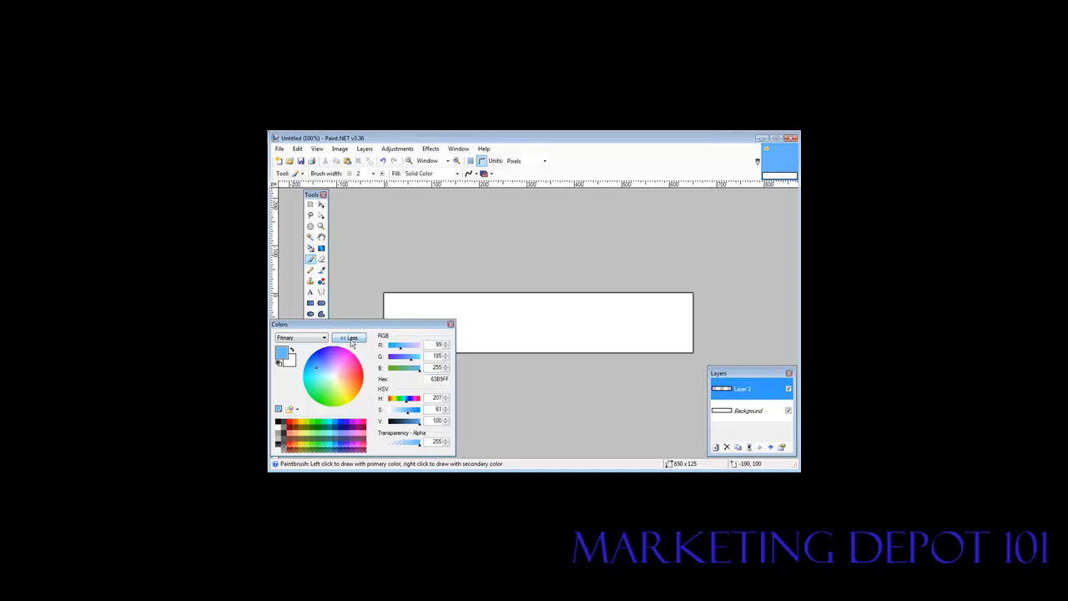
pyautogui.click(349, 337)
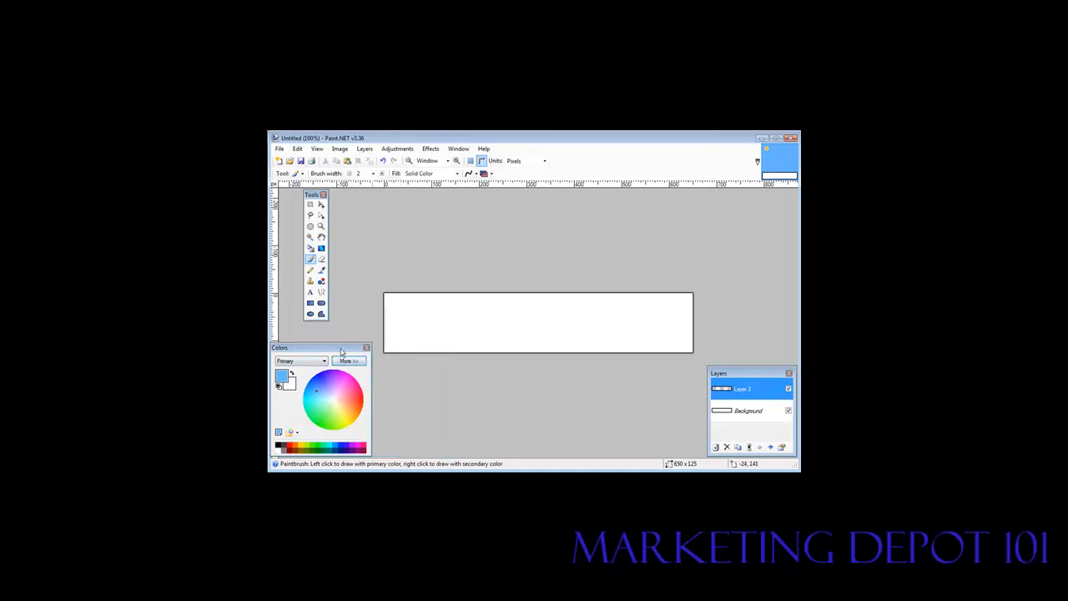
pyautogui.moveTo(310, 259)
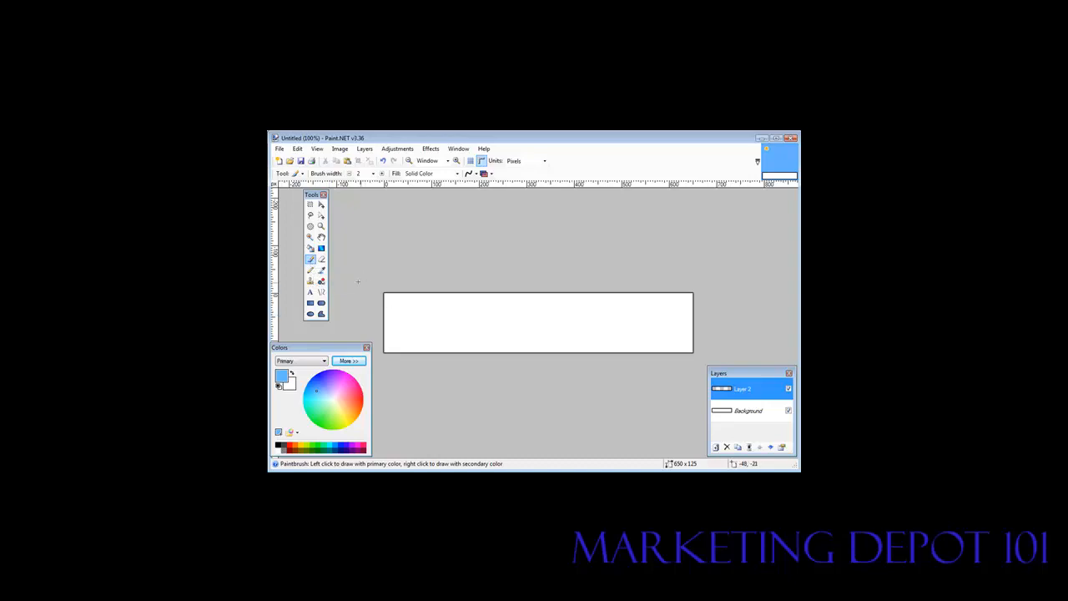
# Fill the banner layer with light blue using the Paint Bucket
pyautogui.click(310, 247)
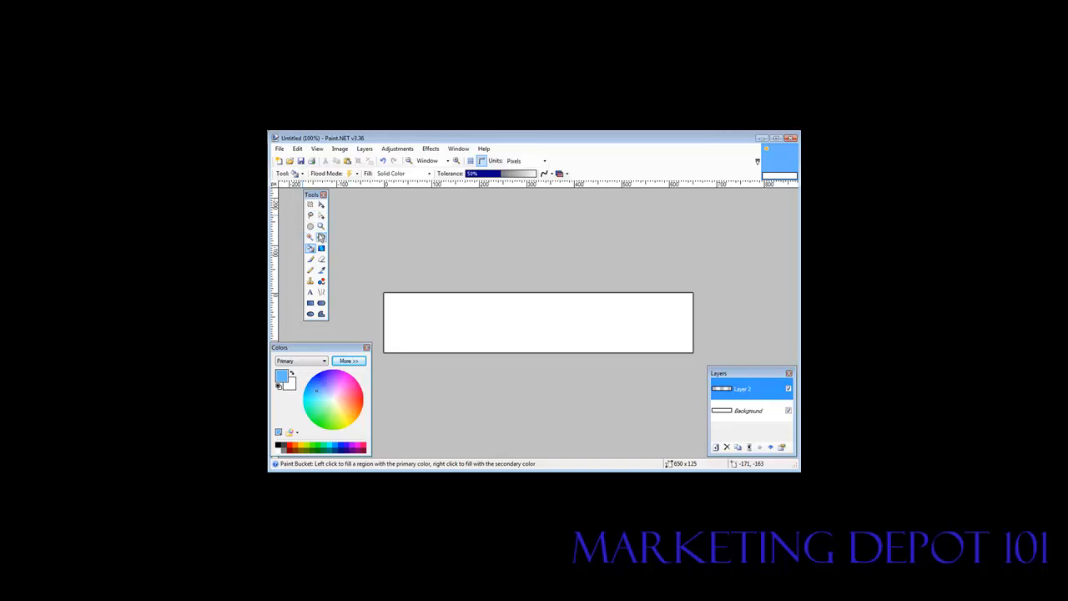
pyautogui.click(537, 322)
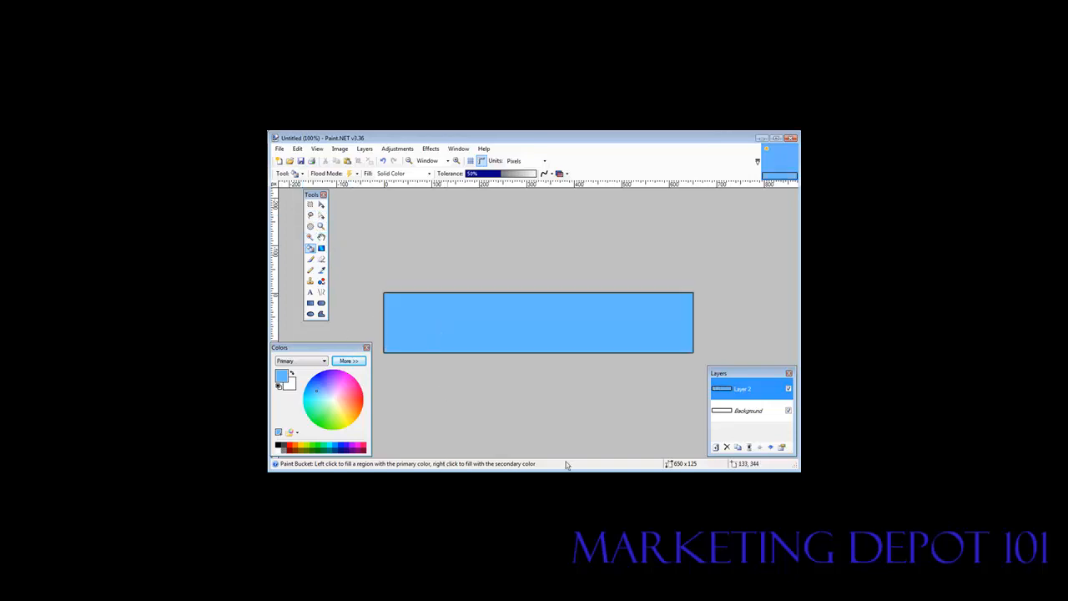
pyautogui.moveTo(598, 449)
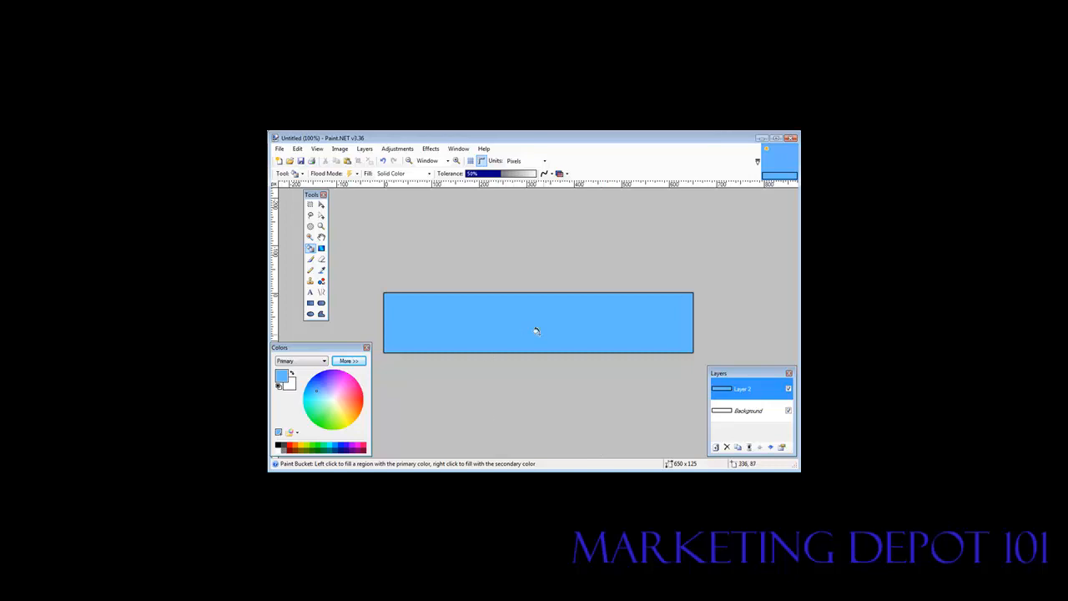
pyautogui.moveTo(460, 357)
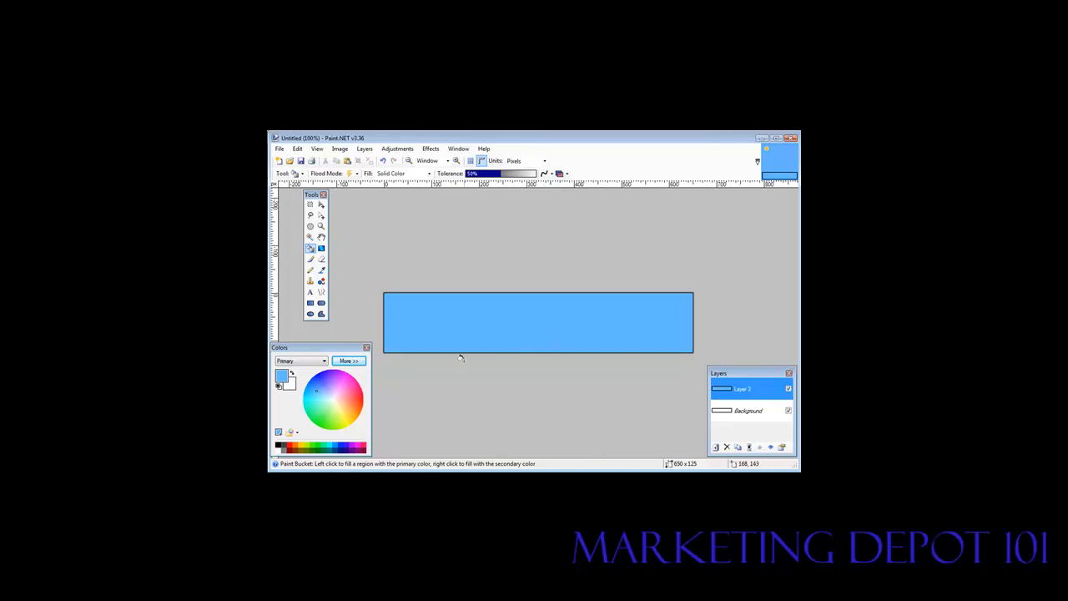
# Add a third layer above the filled one for the text
pyautogui.click(364, 149)
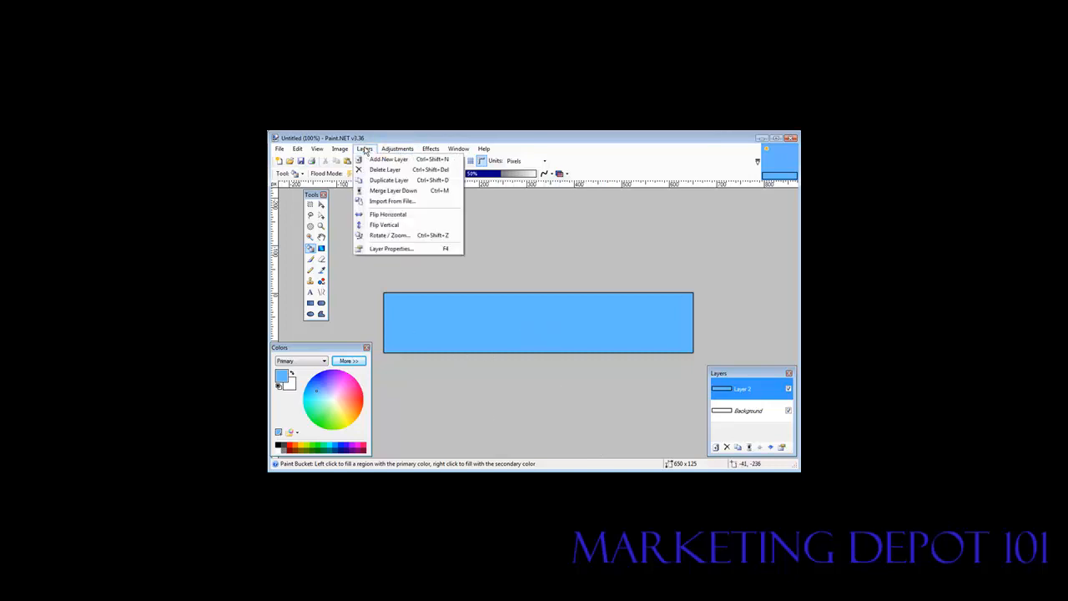
pyautogui.click(387, 160)
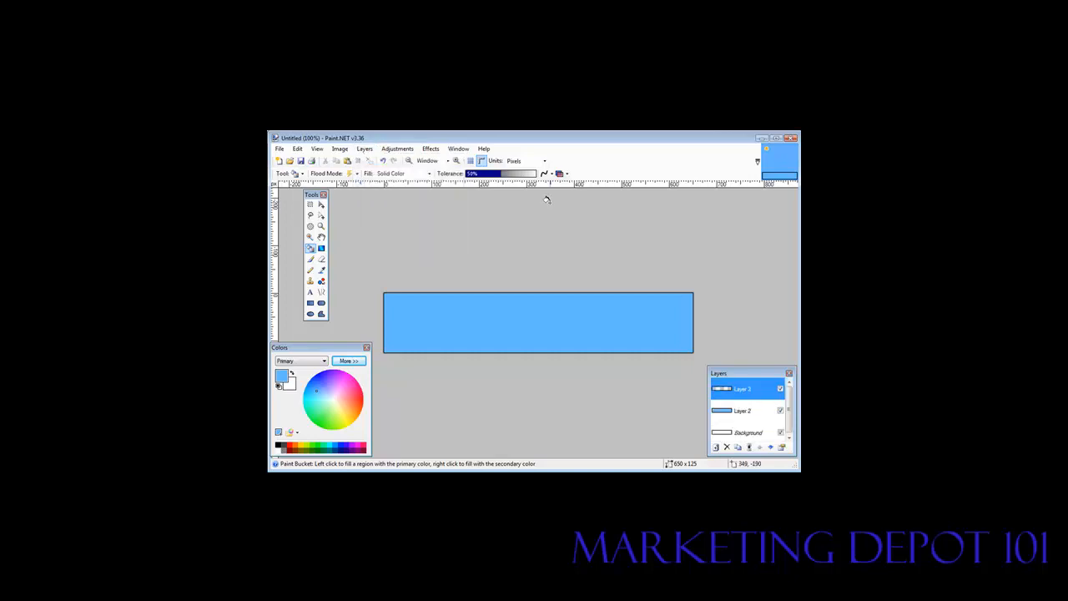
pyautogui.moveTo(664, 237)
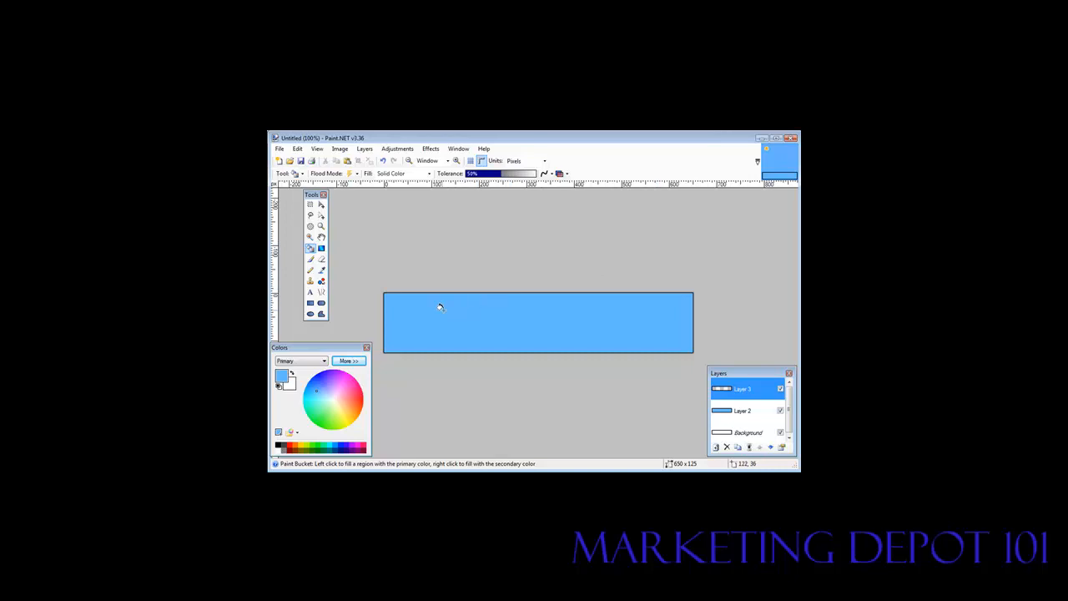
pyautogui.moveTo(521, 262)
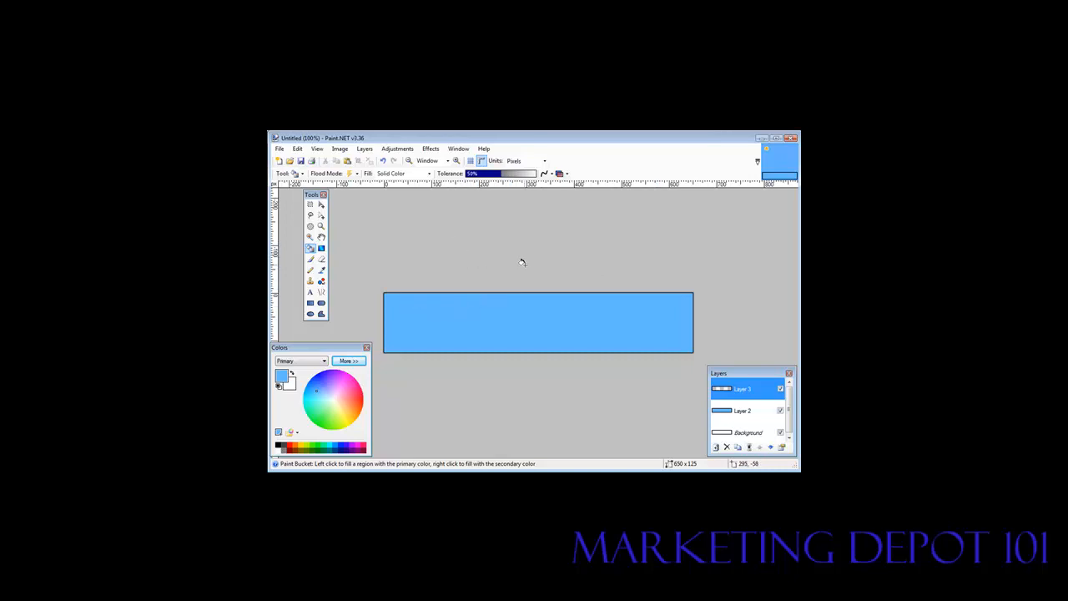
pyautogui.moveTo(350, 250)
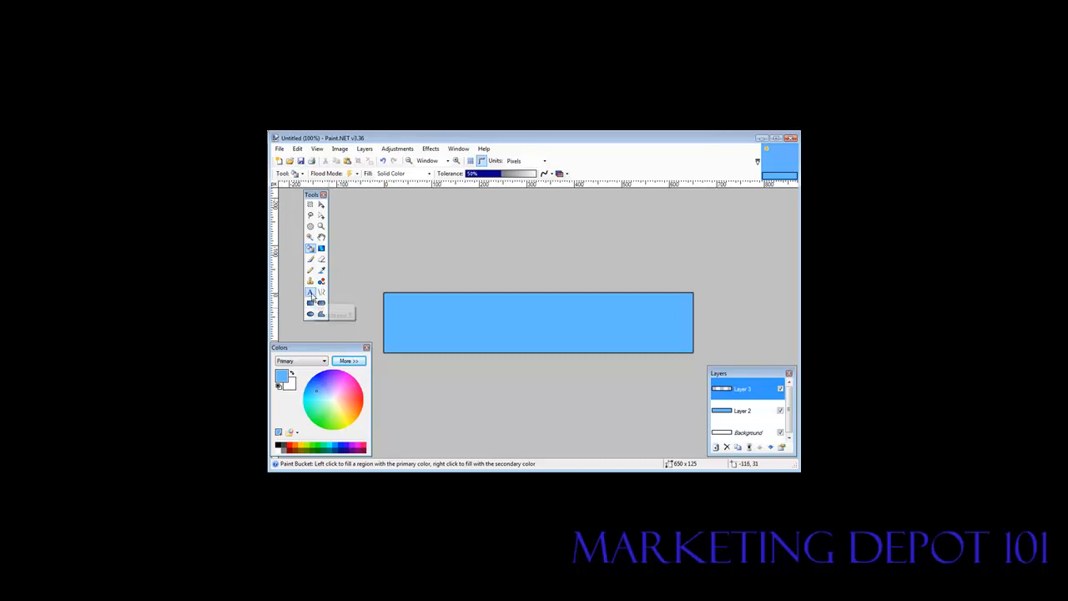
# Place white text 'A sample banner' near the top centre with the Text tool
pyautogui.click(310, 291)
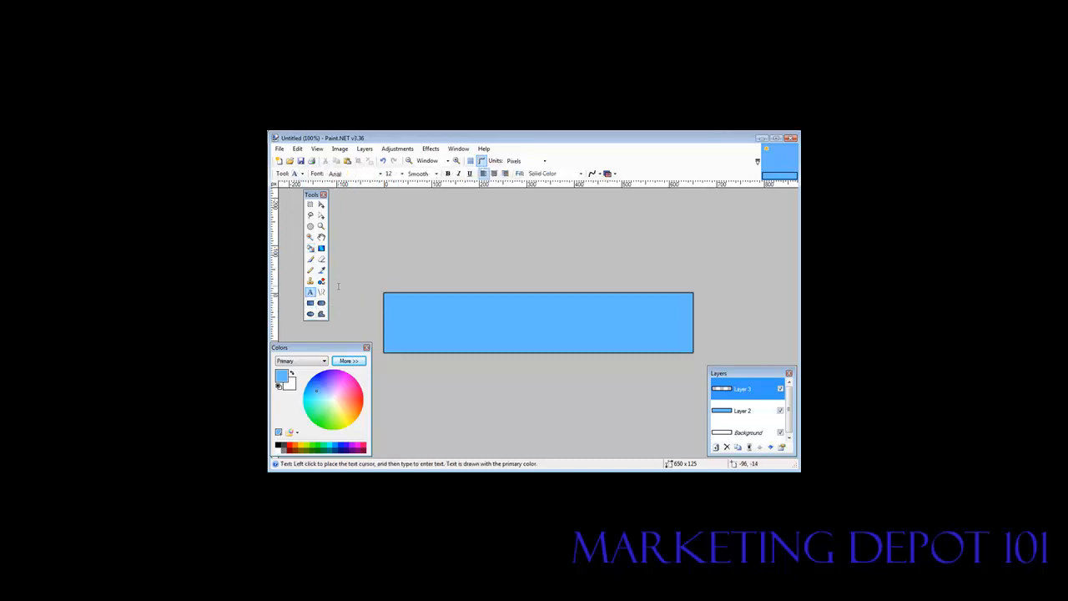
pyautogui.moveTo(310, 410)
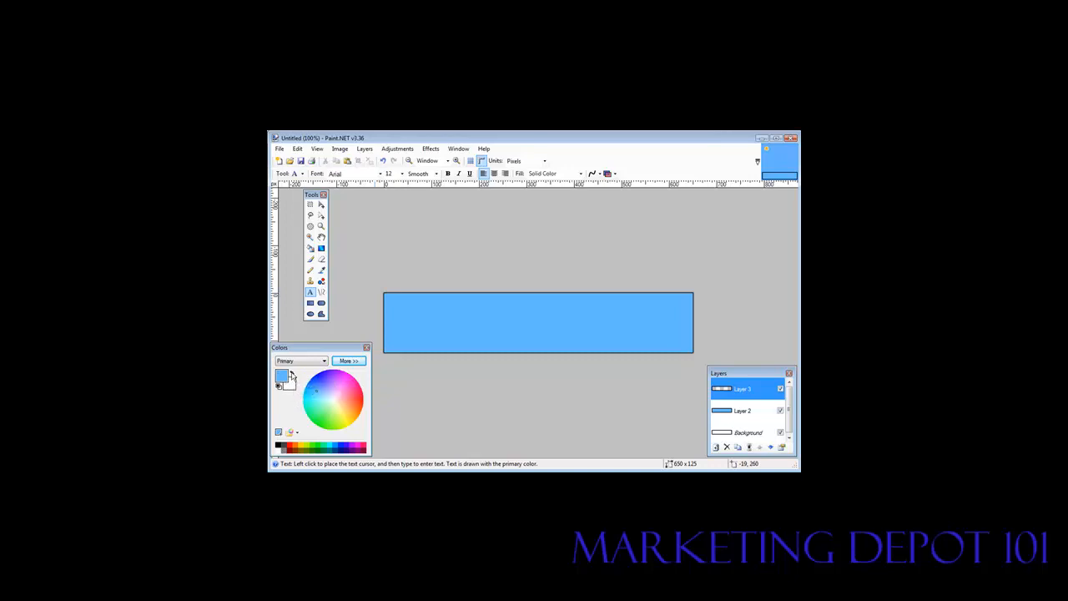
pyautogui.moveTo(290, 378)
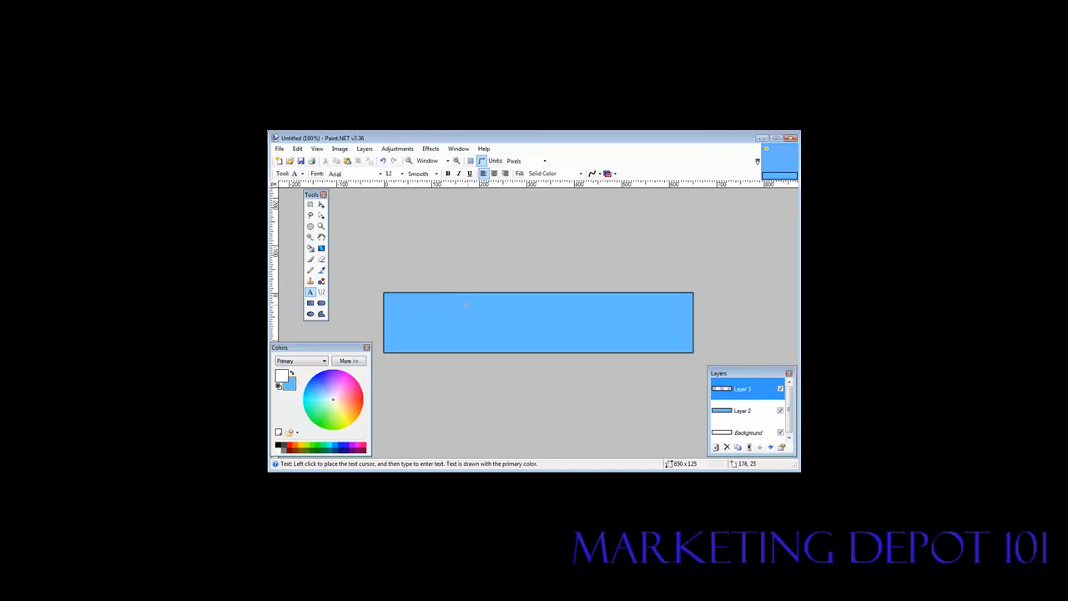
pyautogui.click(504, 314)
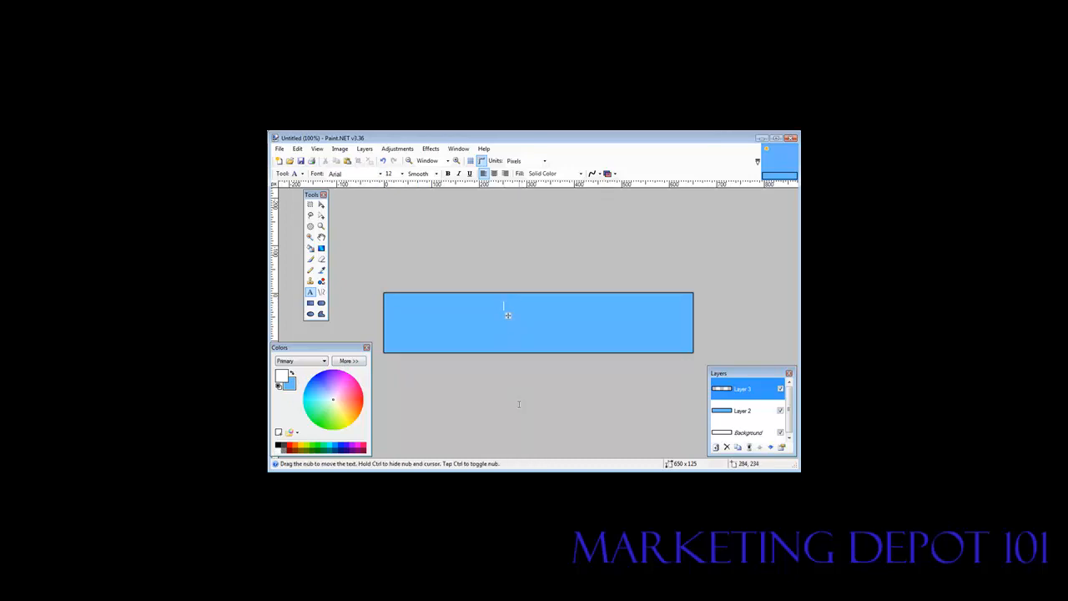
pyautogui.write('A sa')
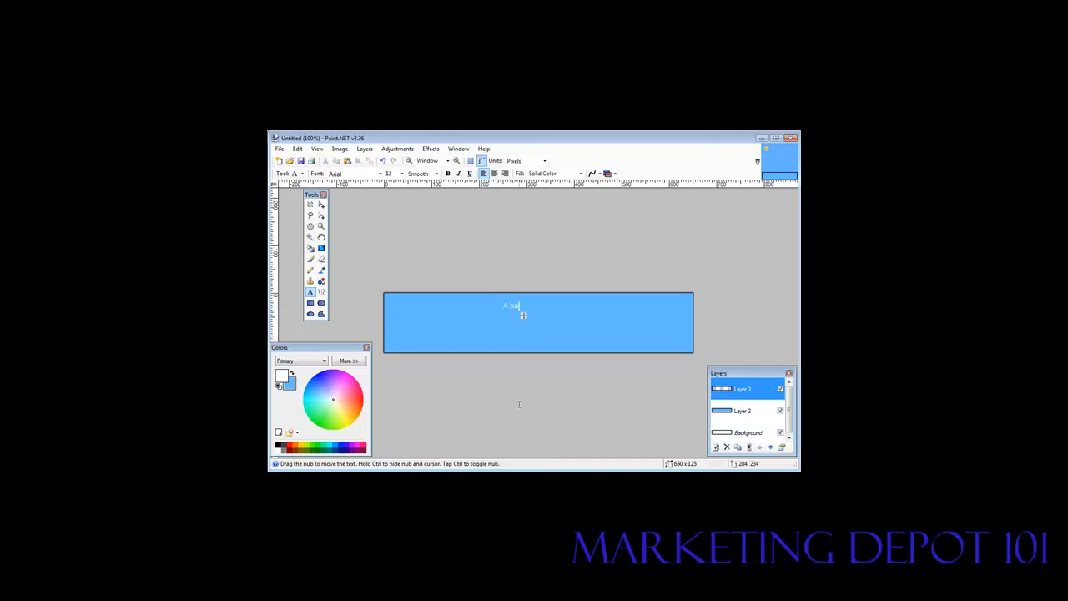
pyautogui.write('sample t')
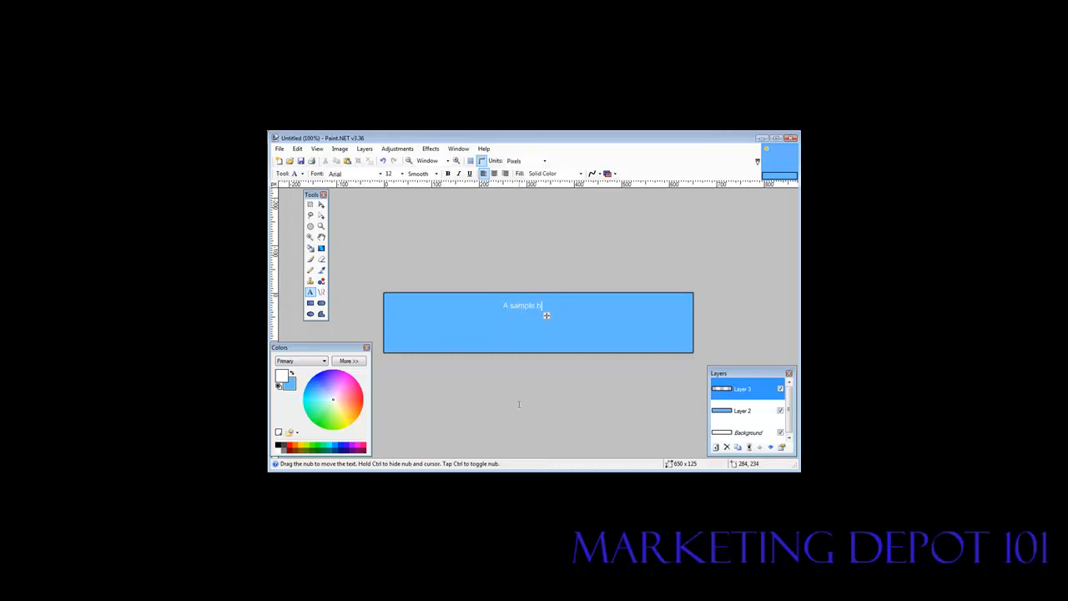
pyautogui.write('anner')
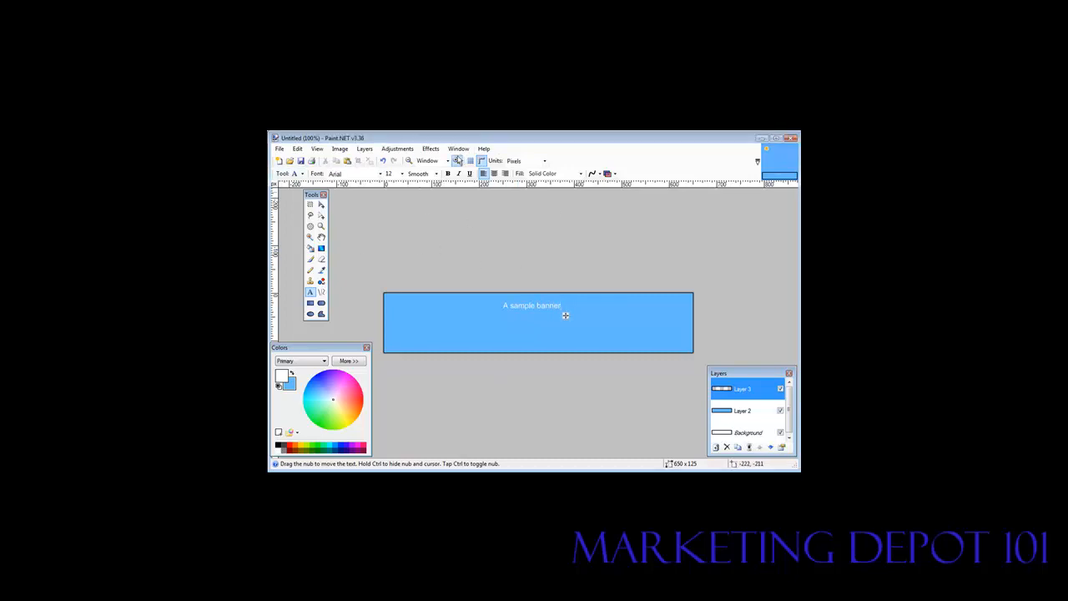
# Make the title bold and set its font to Bookman Old Style
pyautogui.click(447, 174)
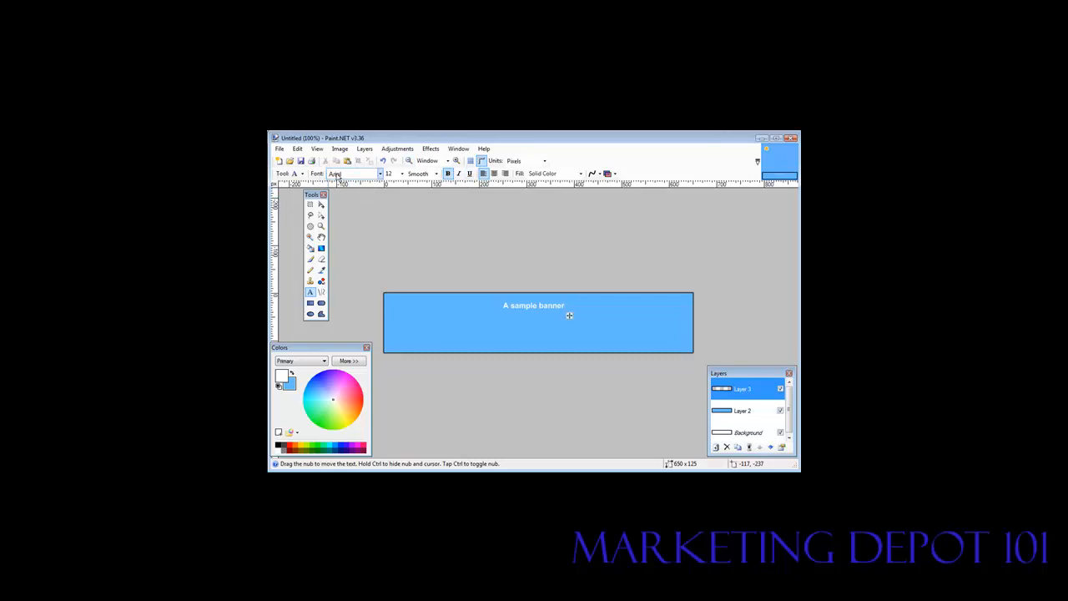
pyautogui.click(380, 174)
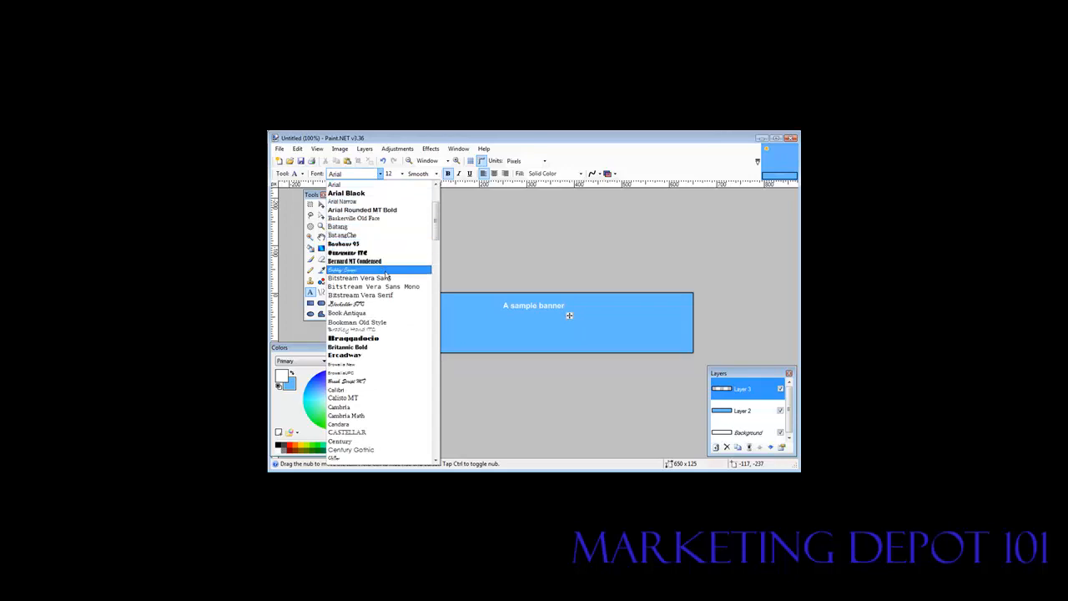
pyautogui.scroll(-3)
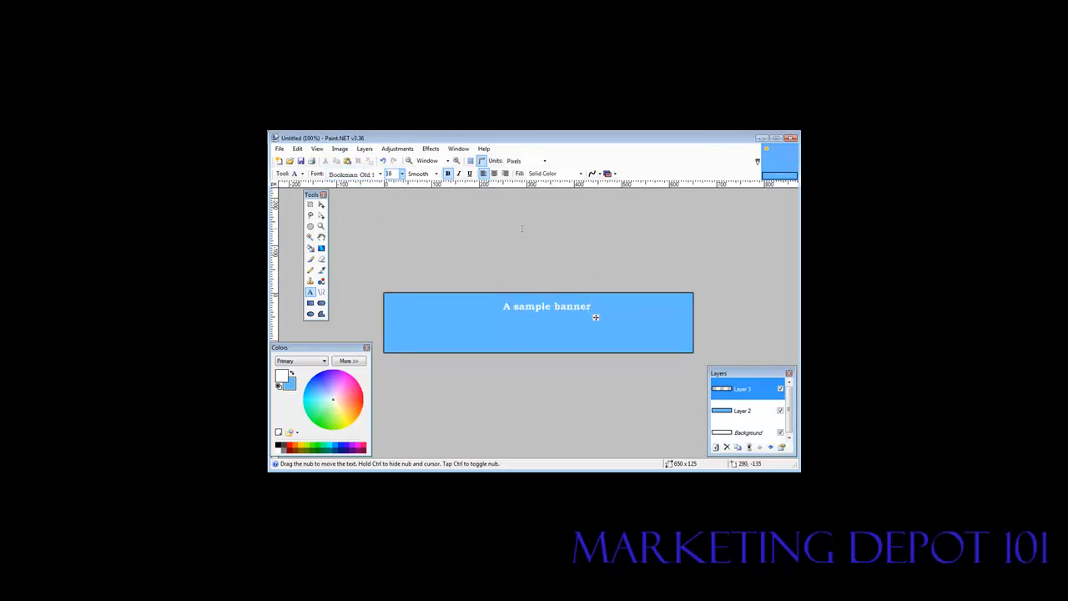
pyautogui.click(390, 174)
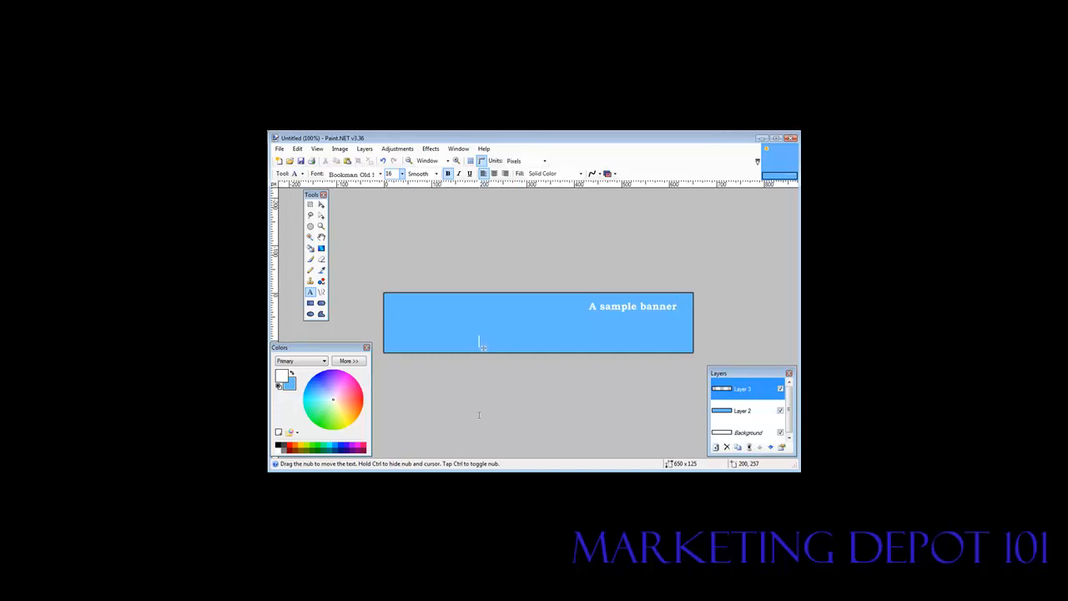
# Type the subtitle 'Simple instruction' below the title and adjust its font size box
pyautogui.write('Sim')
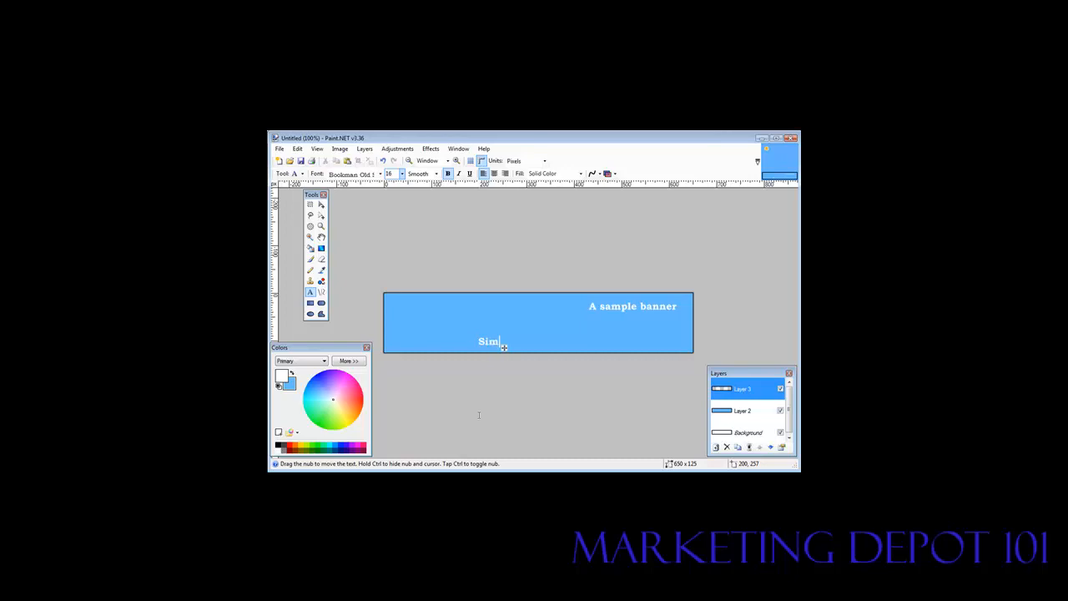
pyautogui.write('ple instruction')
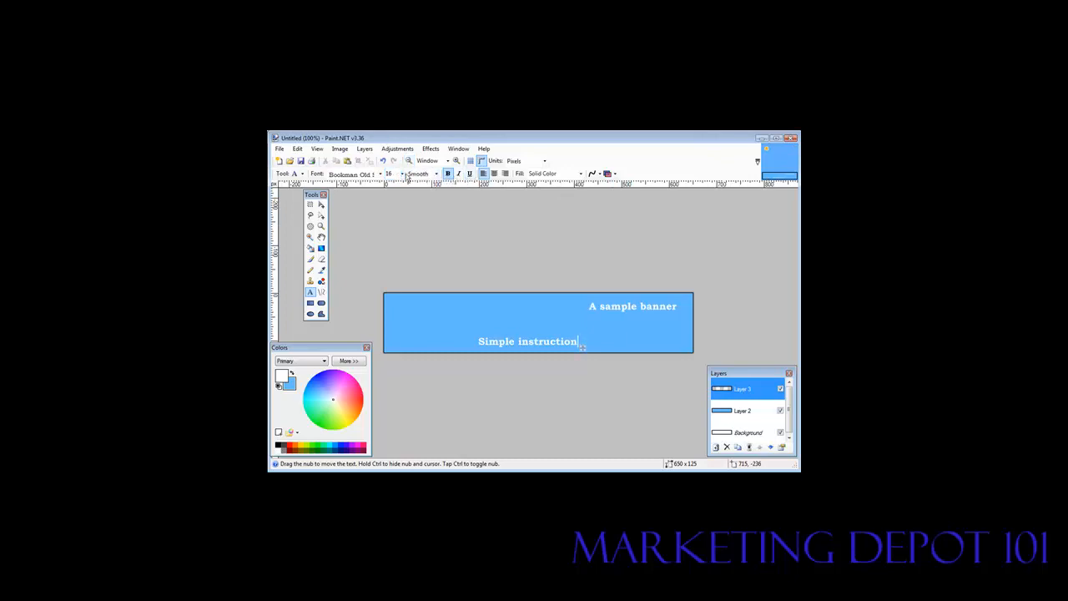
pyautogui.click(391, 174)
pyautogui.write('10')
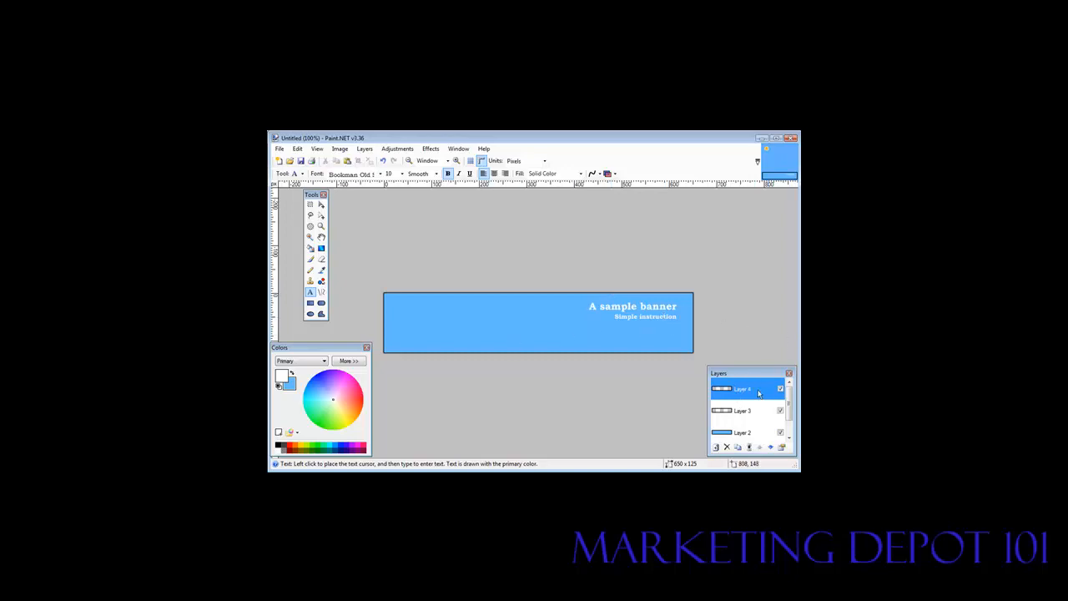
# Finish placing the smaller right-aligned subtitle beneath the title
pyautogui.click(297, 149)
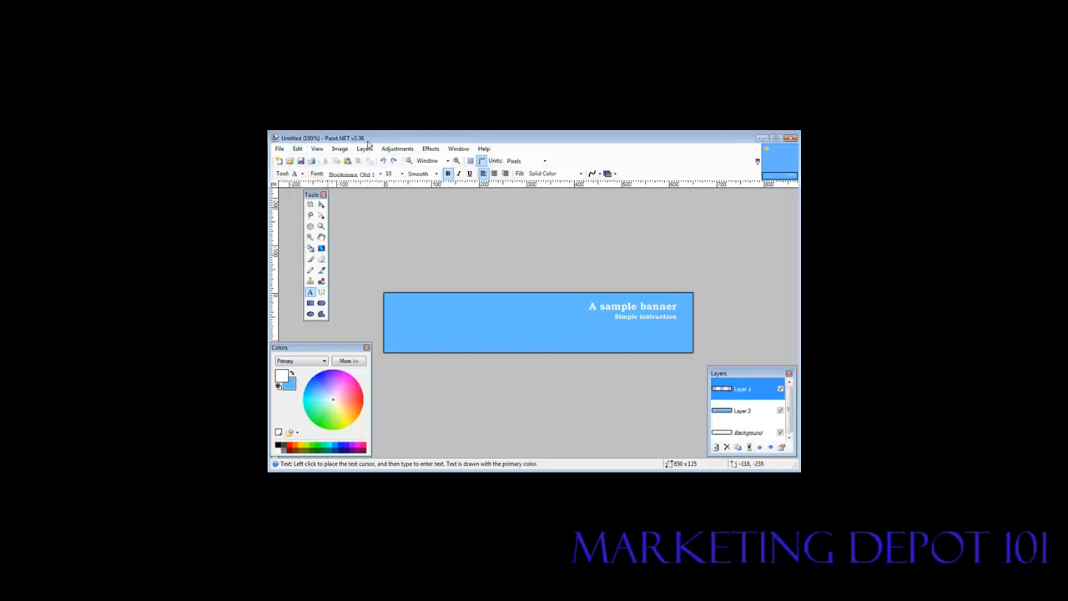
pyautogui.click(364, 149)
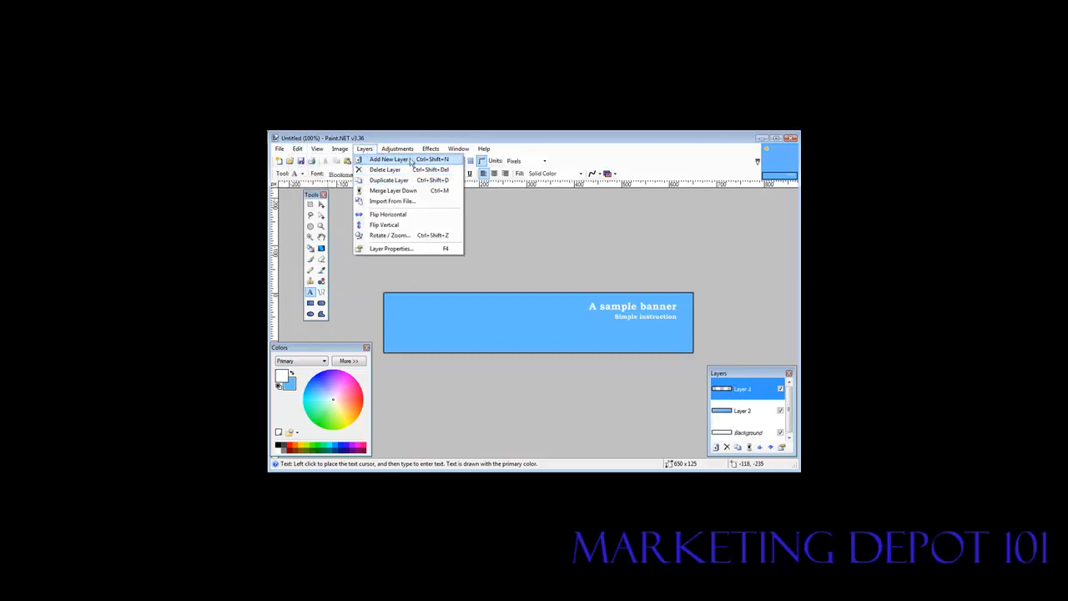
pyautogui.moveTo(410, 201)
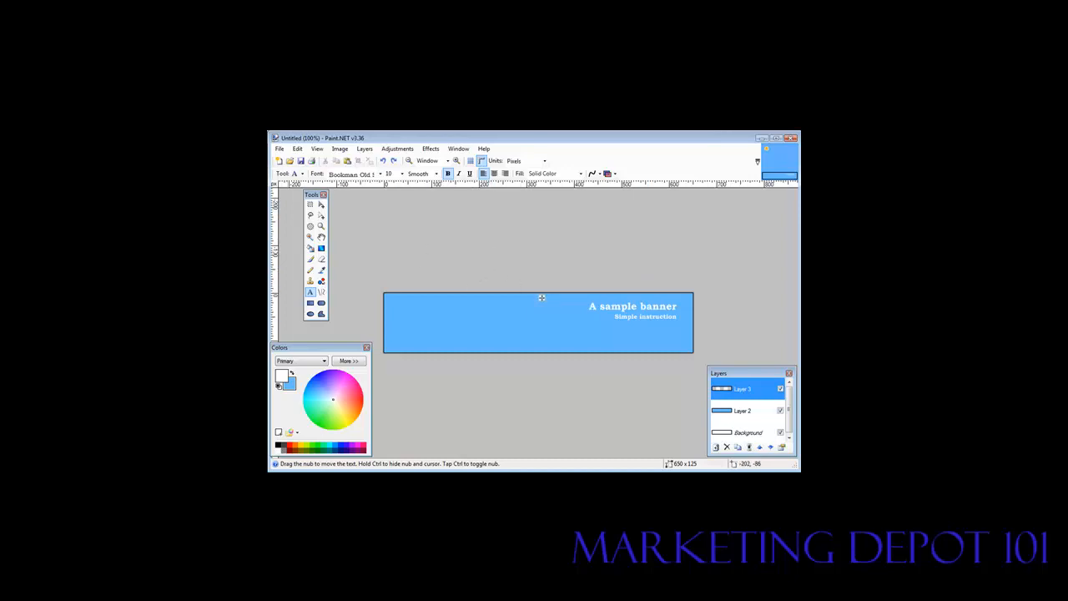
# Open the box cover picture from the images\jpeg folder as its own document
pyautogui.click(280, 148)
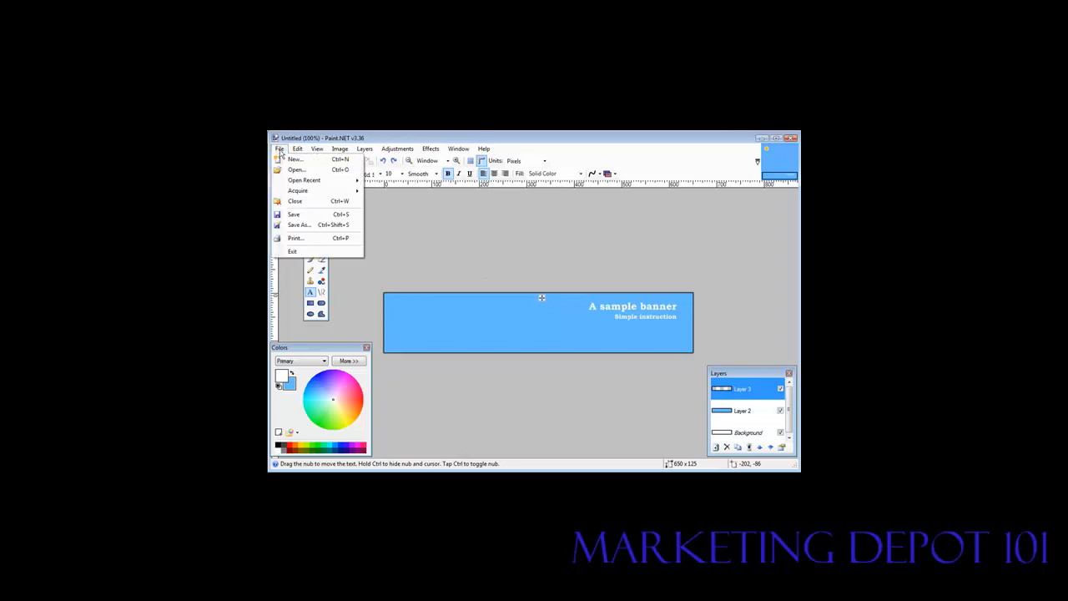
pyautogui.click(297, 170)
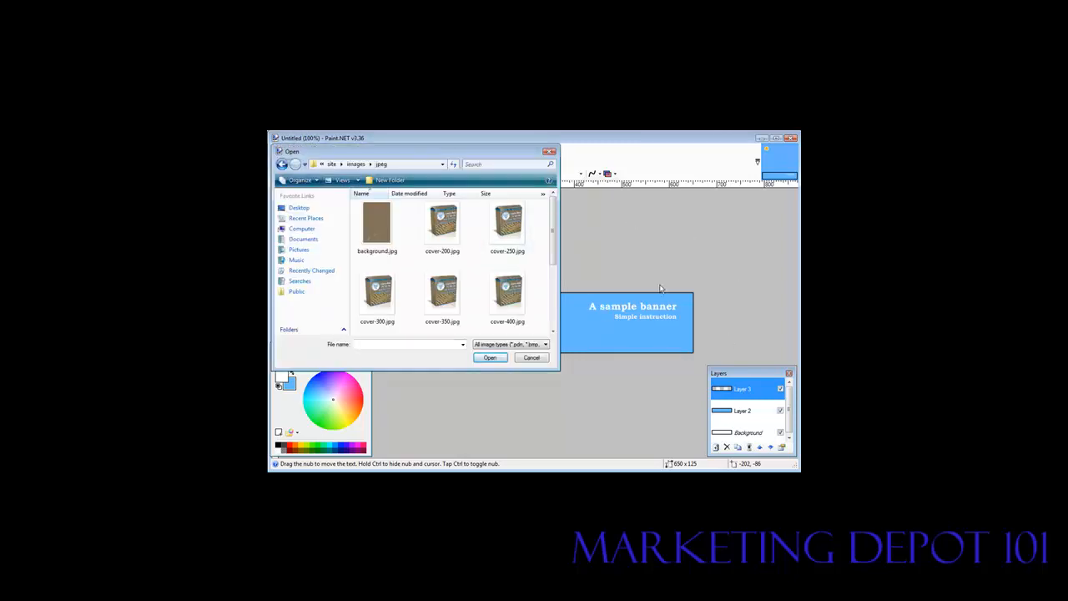
pyautogui.moveTo(416, 292)
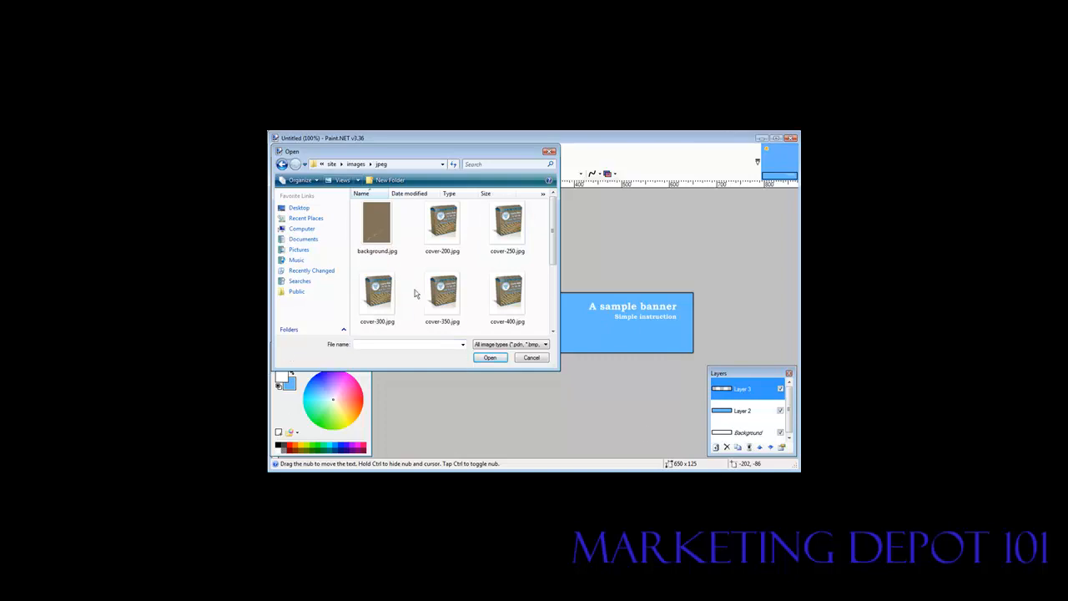
pyautogui.click(441, 292)
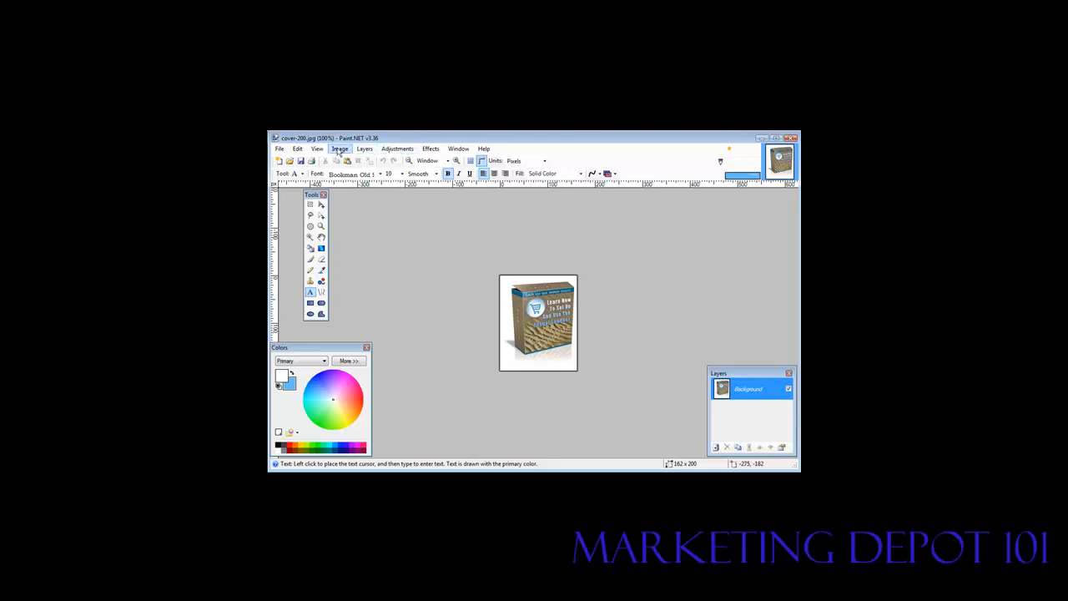
# Resize the box cover to the banner's 125-pixel height, keeping aspect ratio
pyautogui.click(340, 148)
pyautogui.write('101')
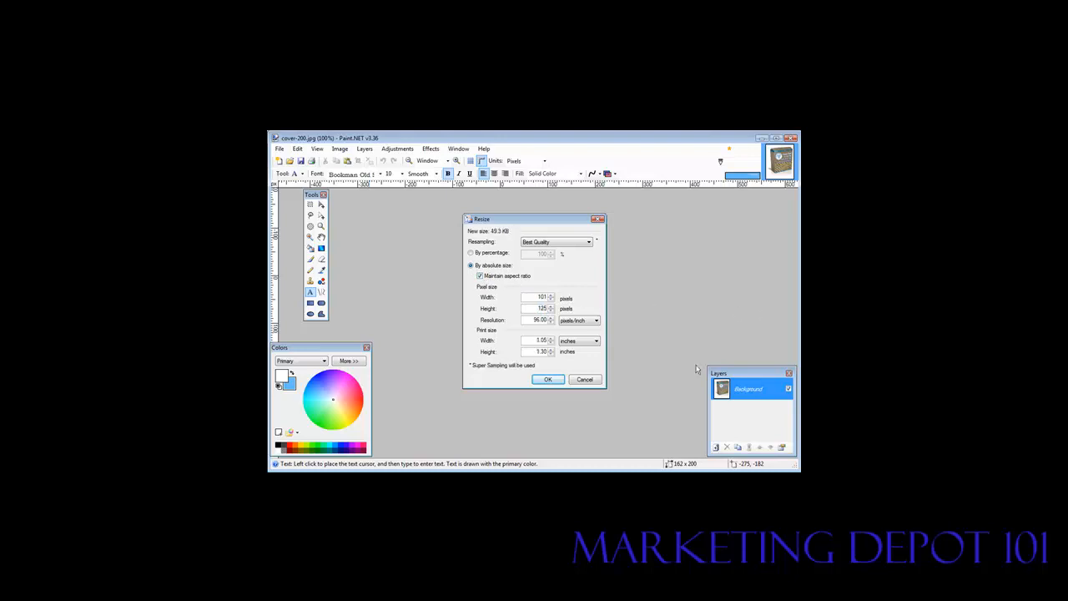
pyautogui.click(548, 379)
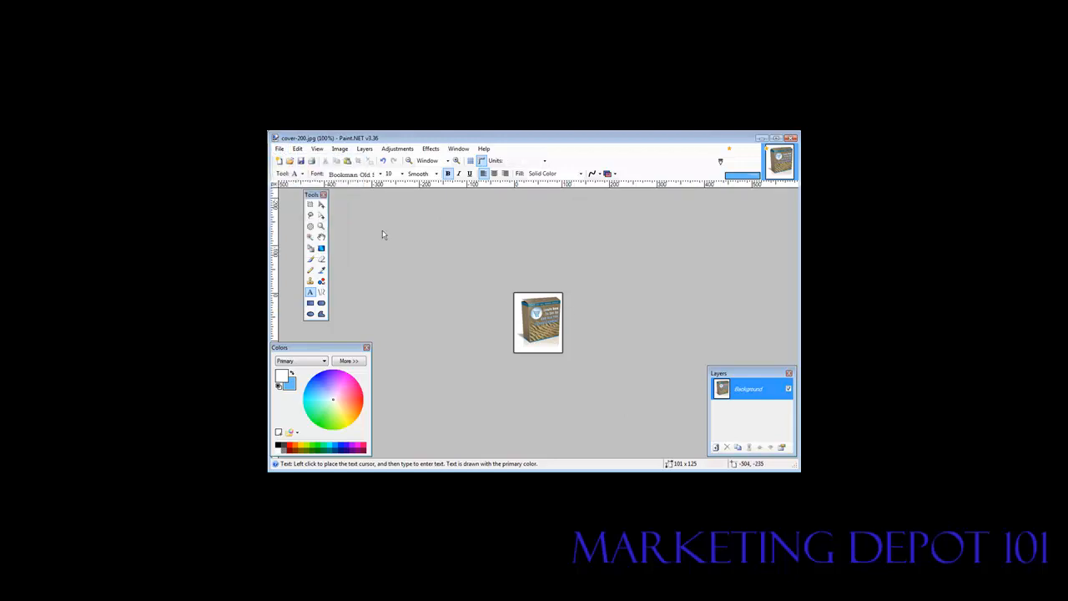
# Save the shrunken box cover as a new JPEG, accepting the default quality settings
pyautogui.click(280, 148)
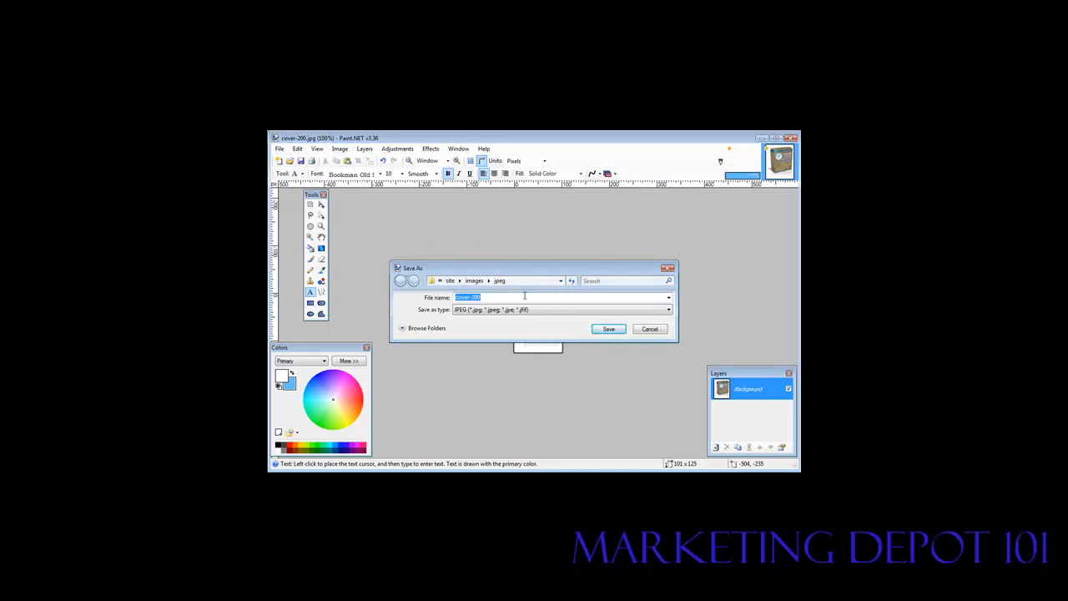
pyautogui.click(494, 297)
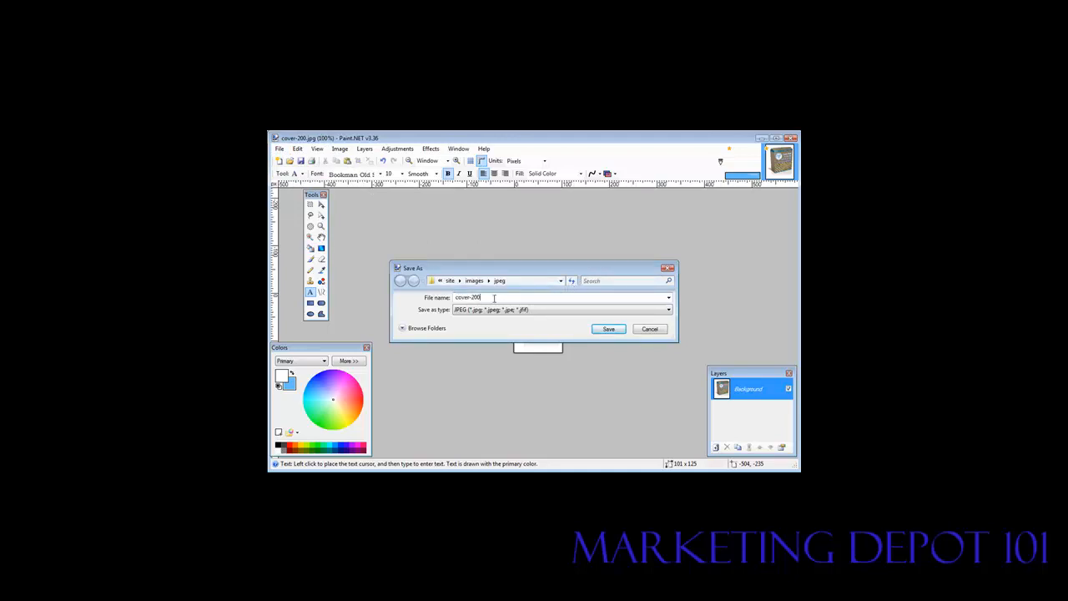
pyautogui.write('11')
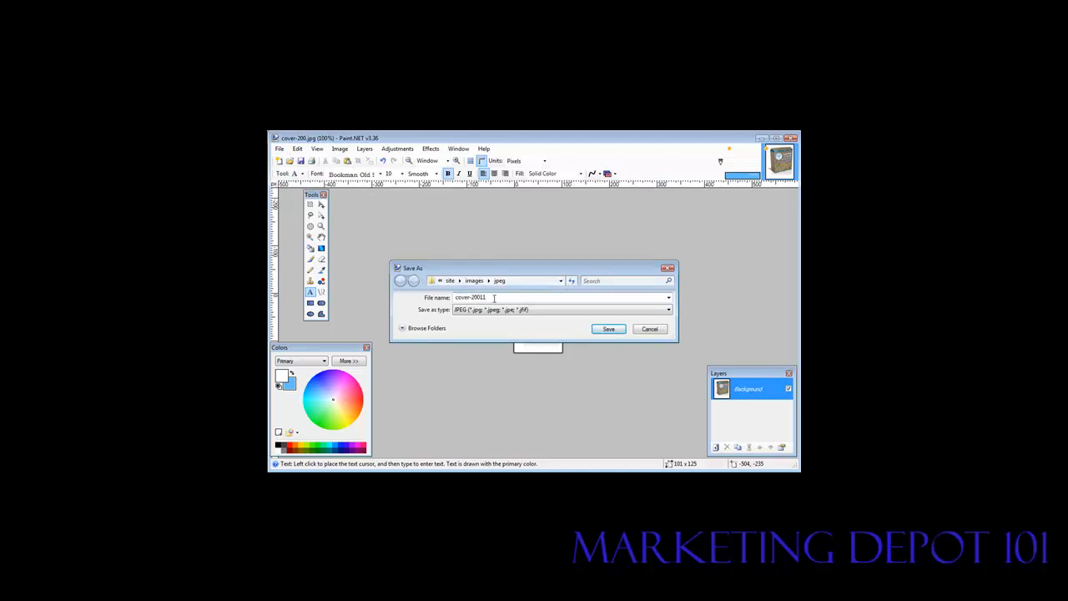
pyautogui.click(608, 327)
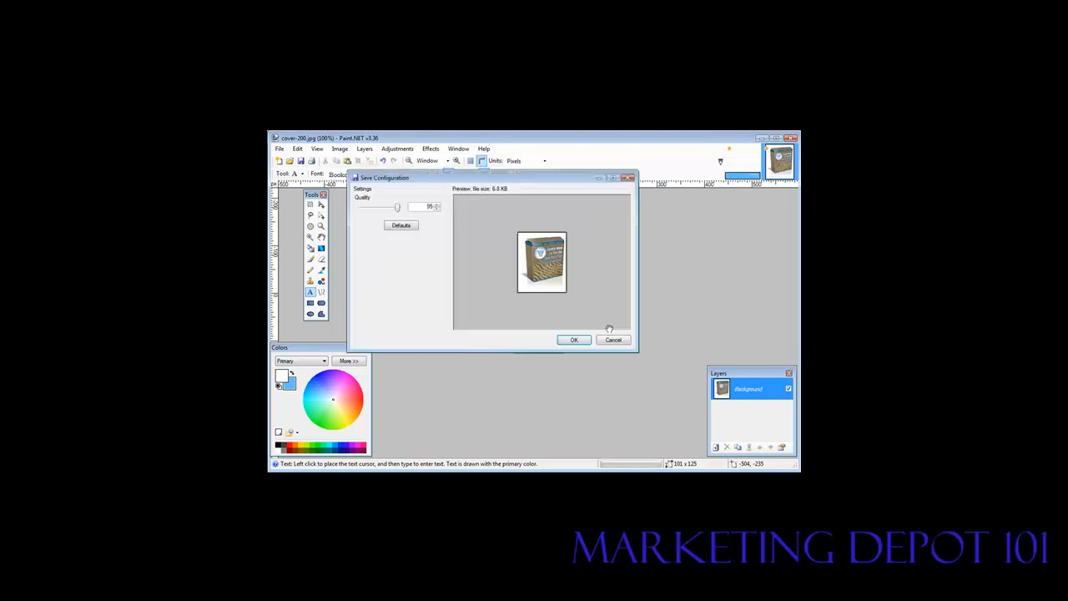
pyautogui.click(574, 341)
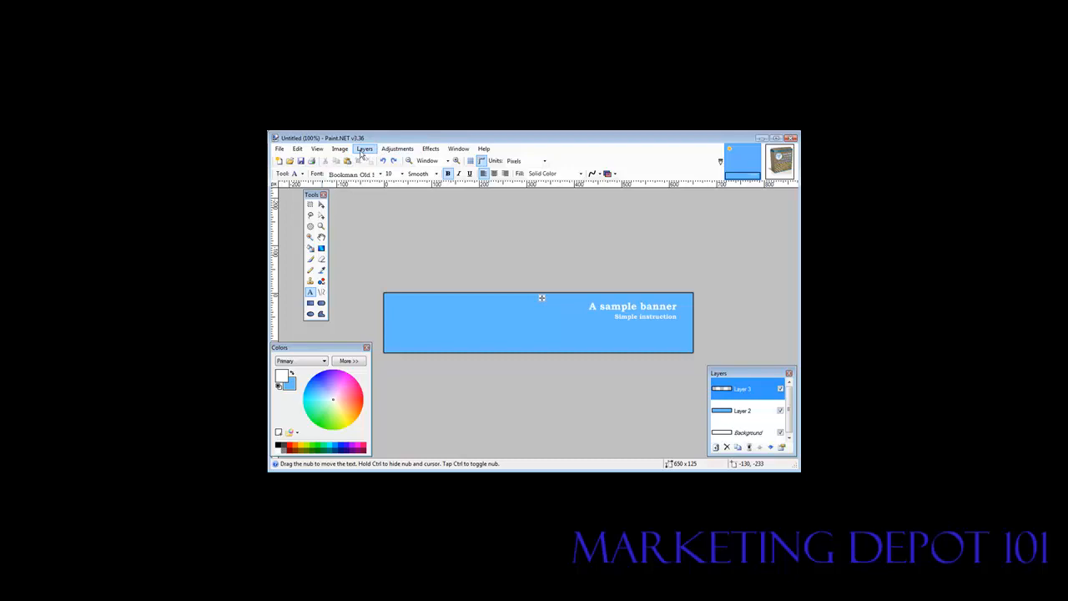
# Import the resized cover JPEG as a new layer placed at the banner's left end
pyautogui.click(363, 148)
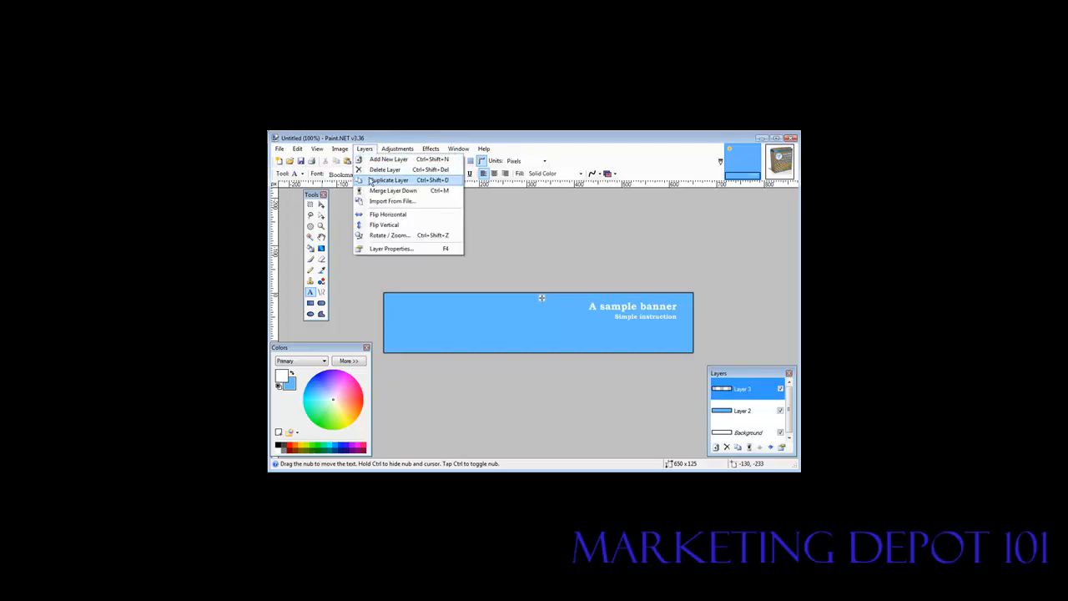
pyautogui.click(391, 200)
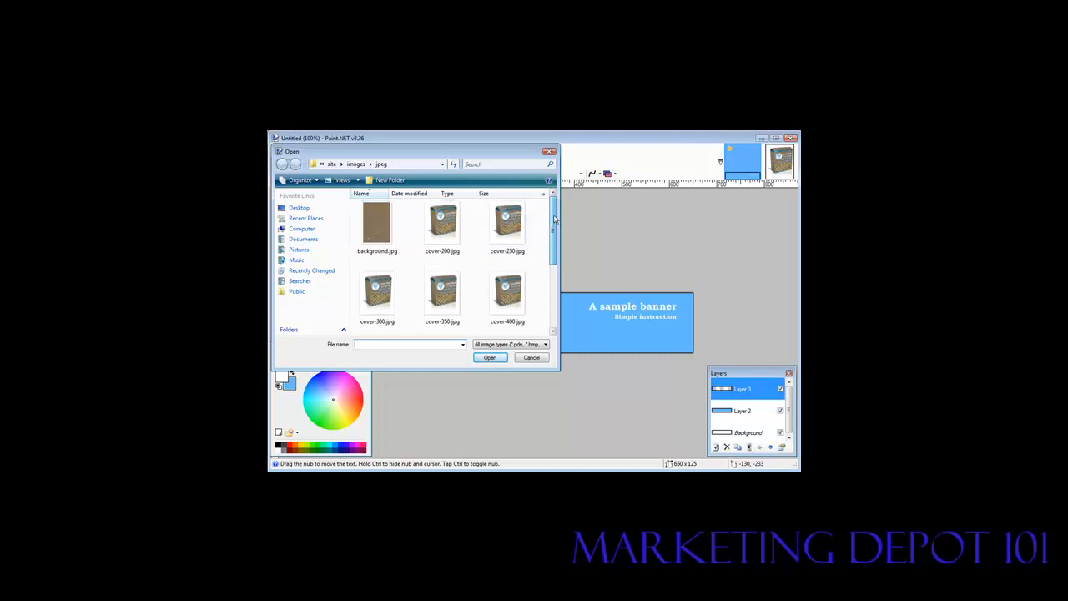
pyautogui.scroll(-3)
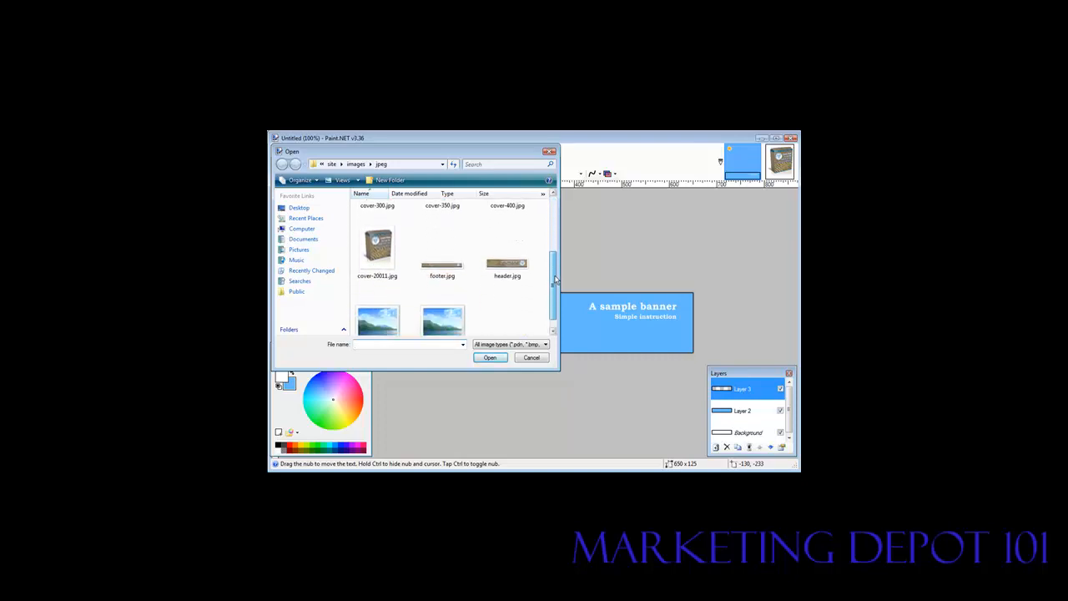
pyautogui.click(377, 233)
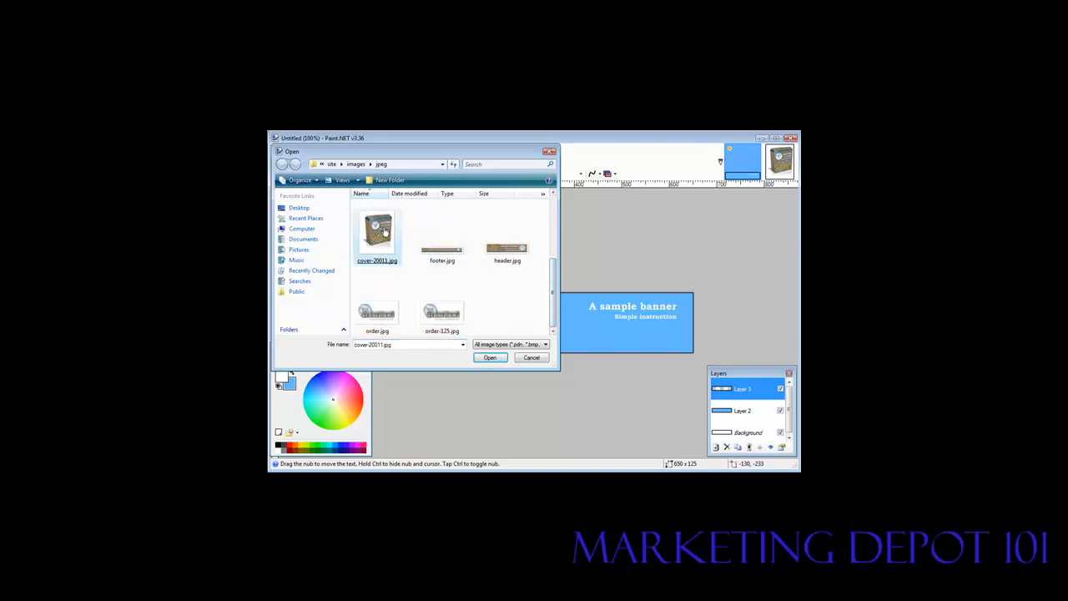
pyautogui.click(491, 357)
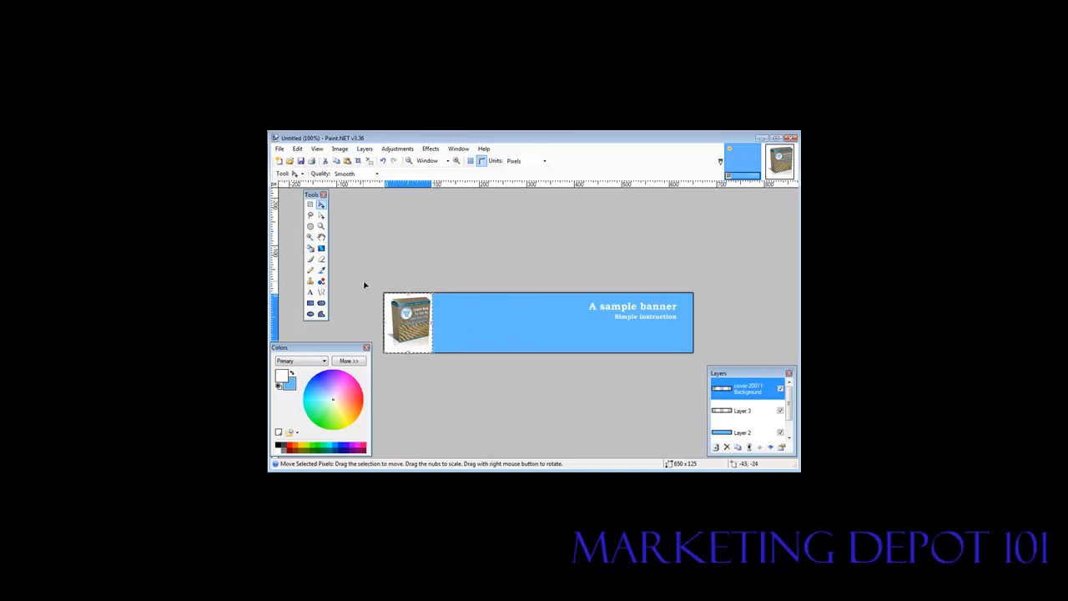
pyautogui.moveTo(511, 314)
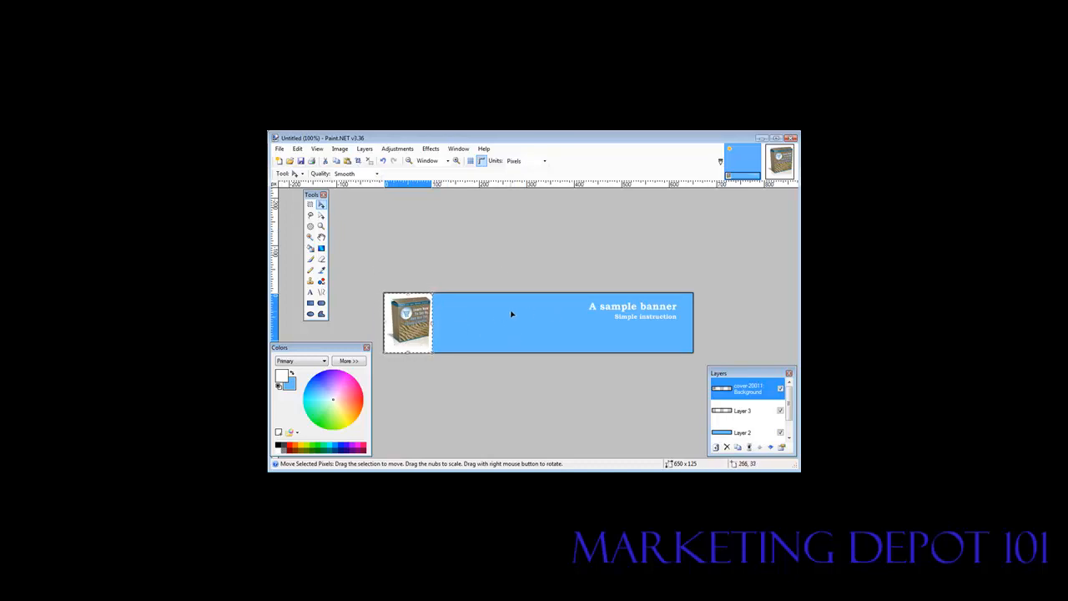
pyautogui.moveTo(551, 340)
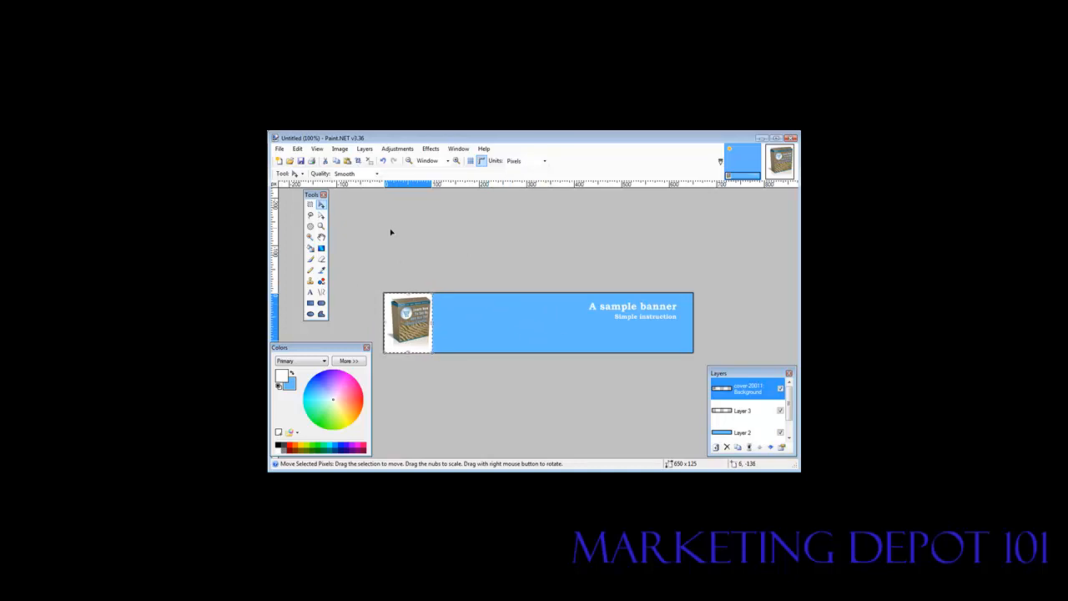
pyautogui.moveTo(320, 270)
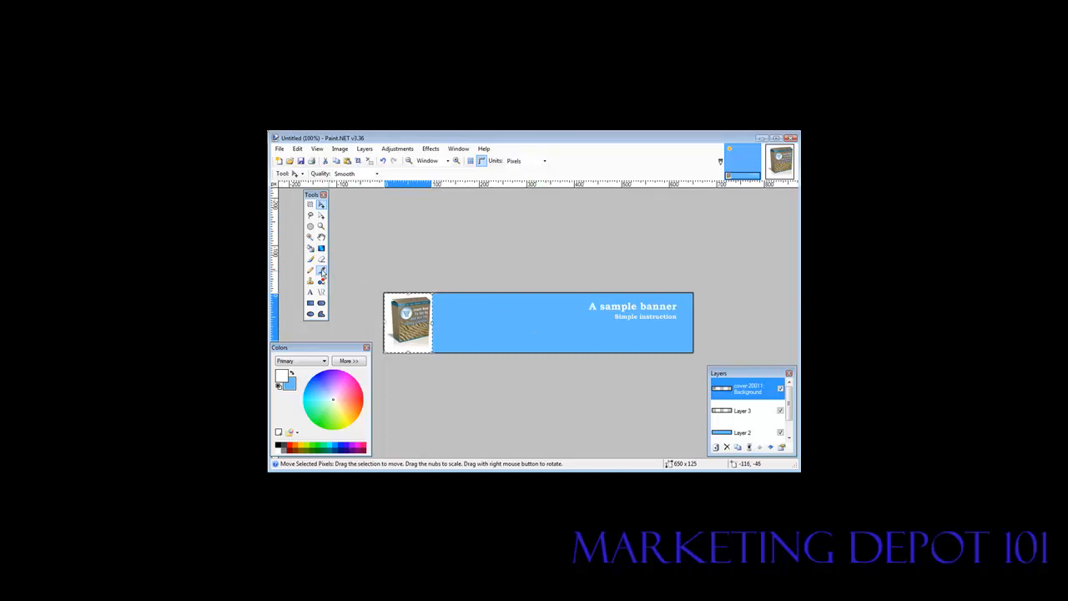
# Sample the banner's light blue with the Color Picker as the primary colour
pyautogui.click(321, 269)
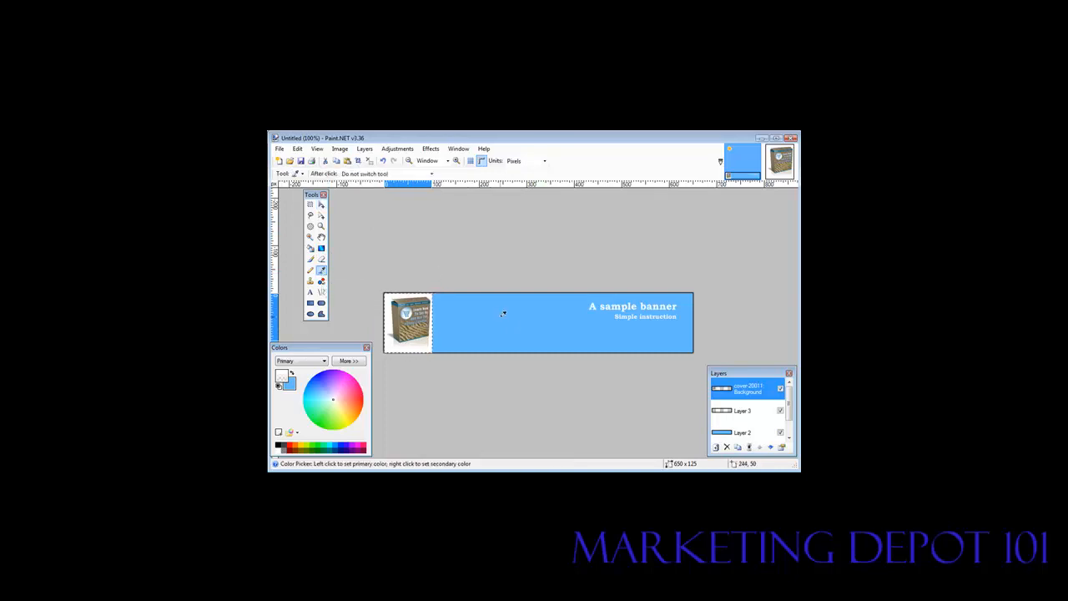
pyautogui.moveTo(533, 307)
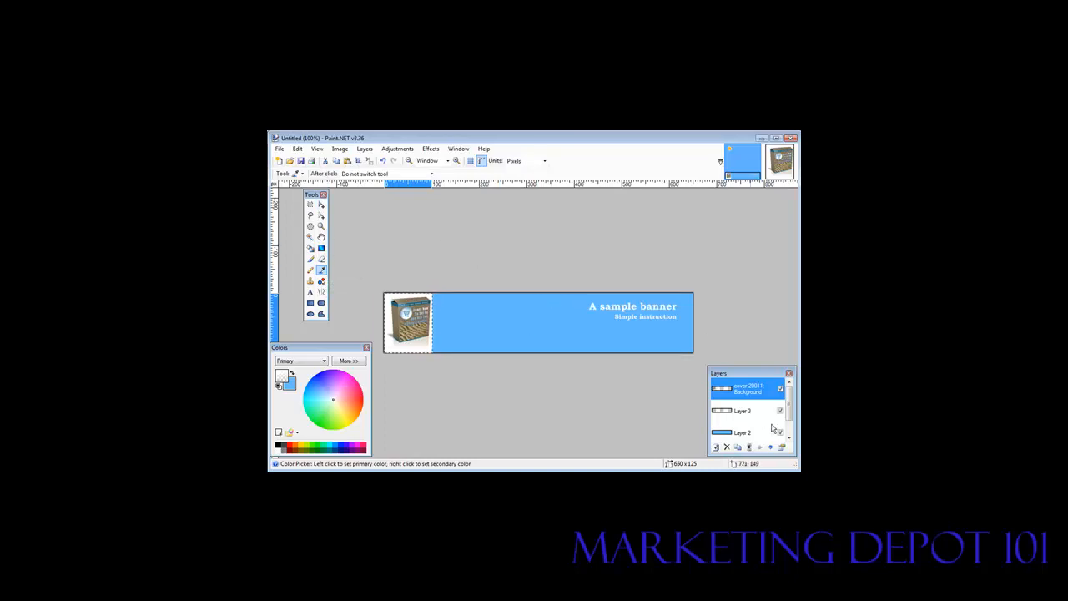
pyautogui.click(743, 430)
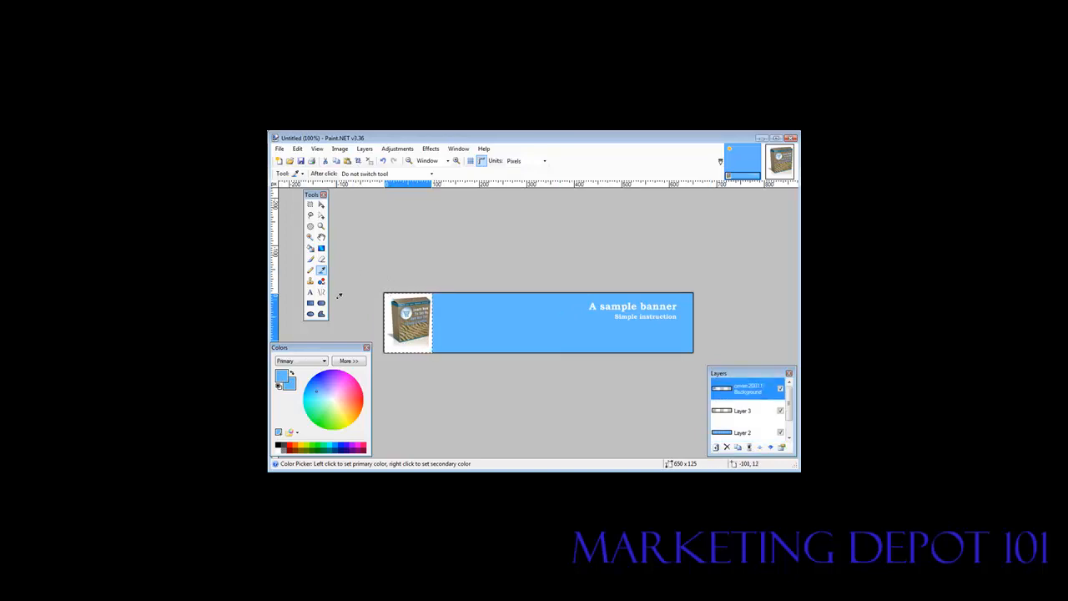
pyautogui.moveTo(349, 277)
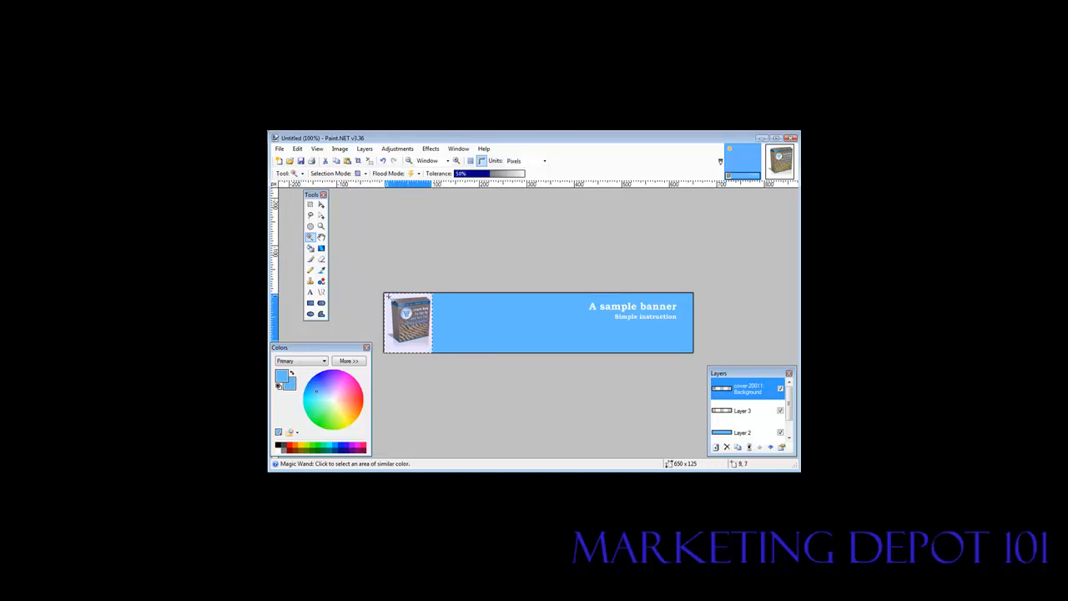
# Select the white area around the box cover with the Magic Wand for filling with blue
pyautogui.click(409, 321)
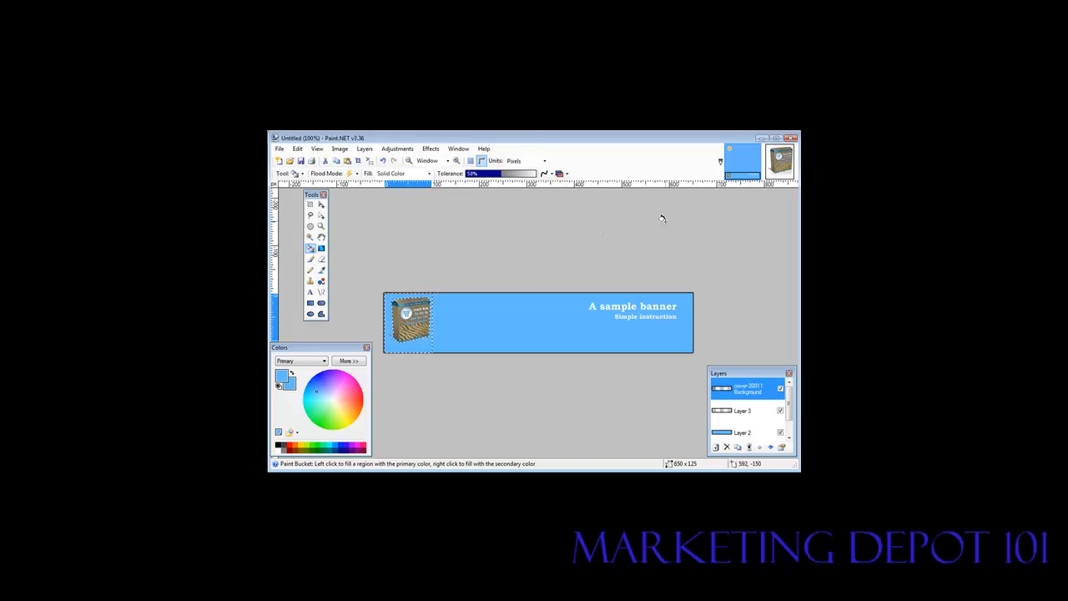
pyautogui.moveTo(337, 240)
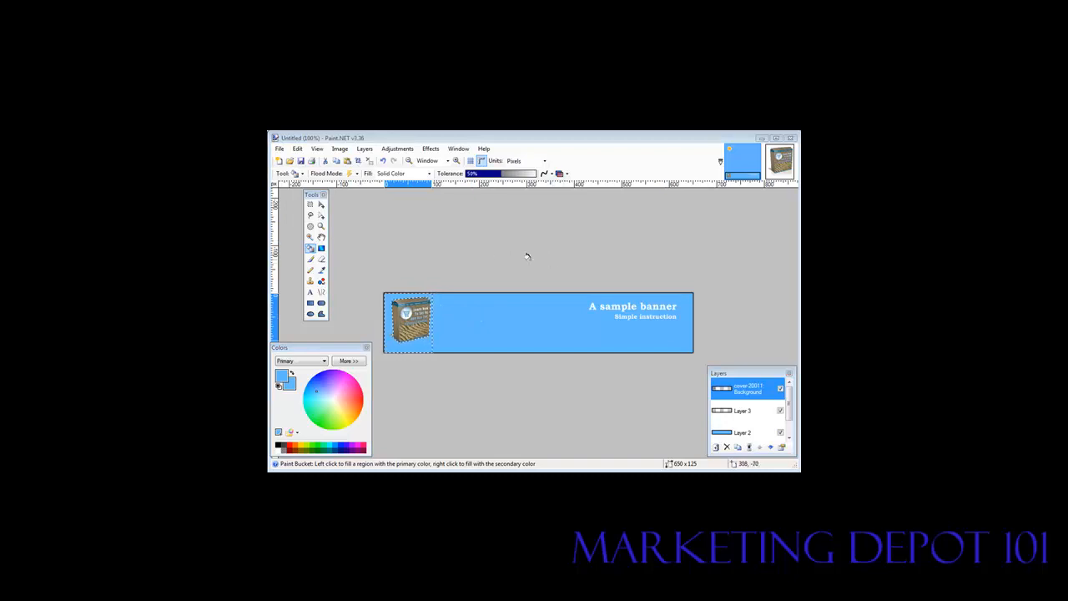
# Start Save As, name the file banner and choose JPEG as the format
pyautogui.click(280, 148)
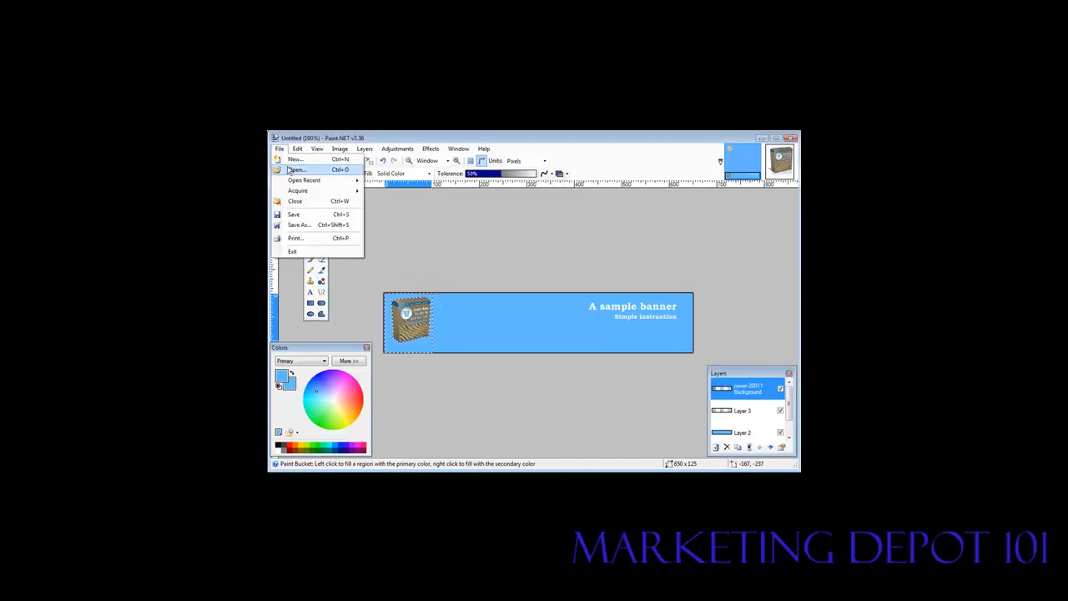
pyautogui.click(297, 224)
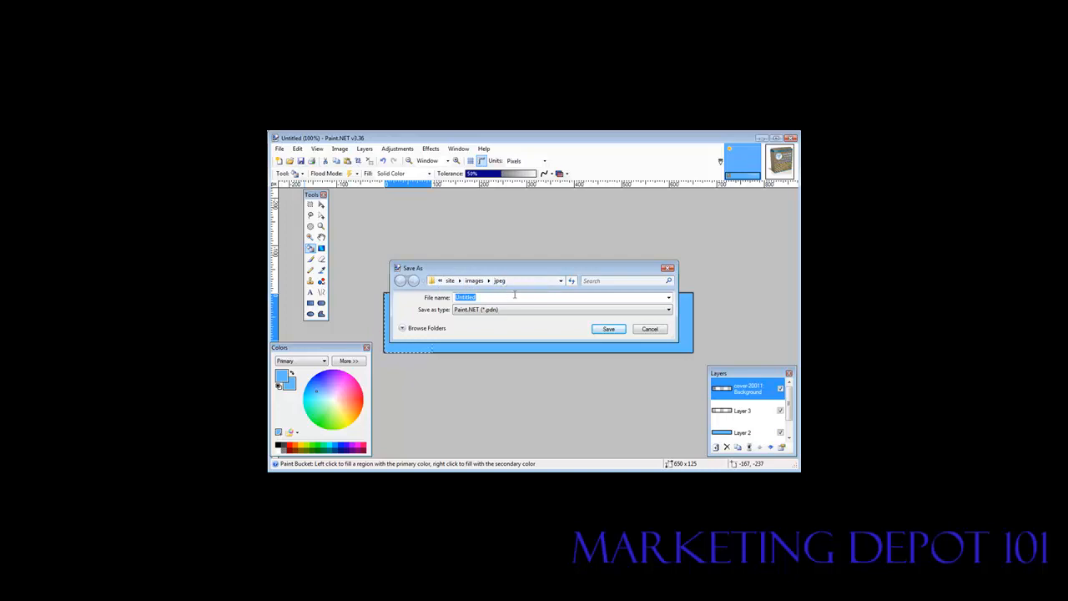
pyautogui.write('barn')
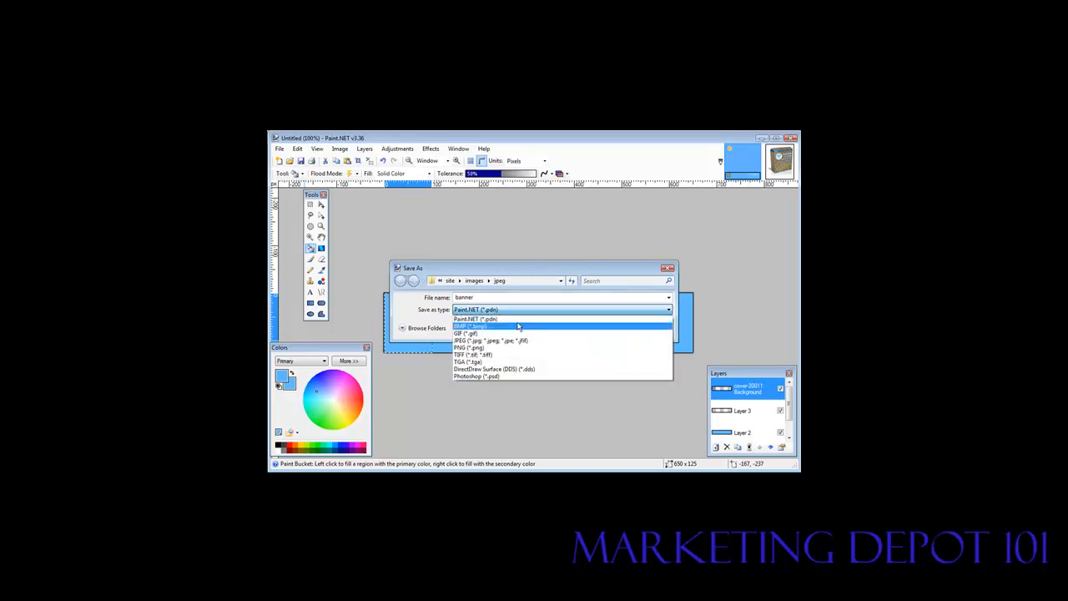
pyautogui.click(491, 341)
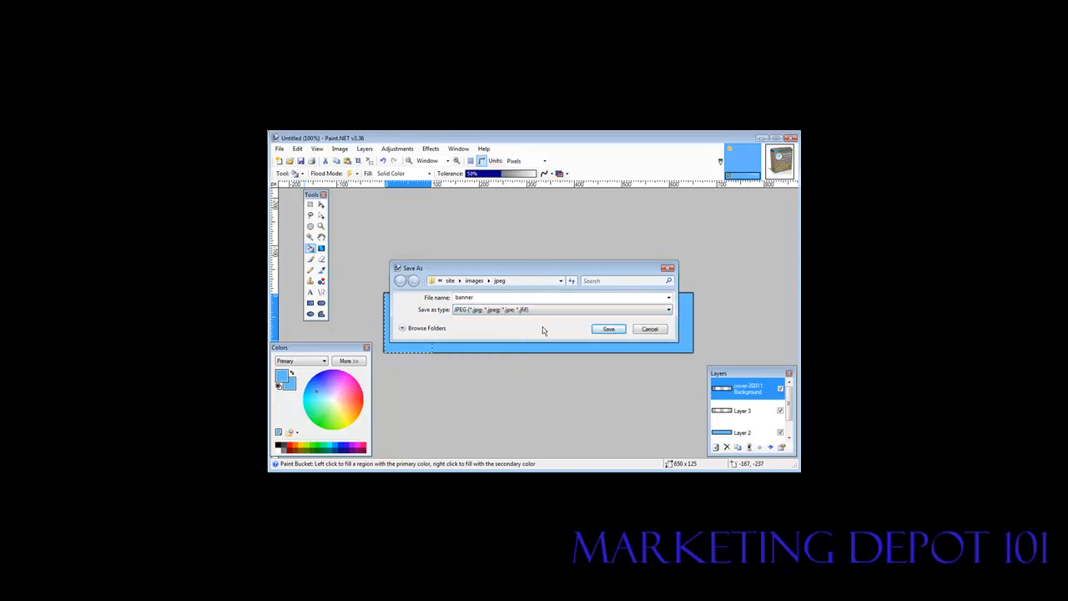
# Save banner.jpg, accept the JPEG quality and flatten the layers
pyautogui.click(608, 327)
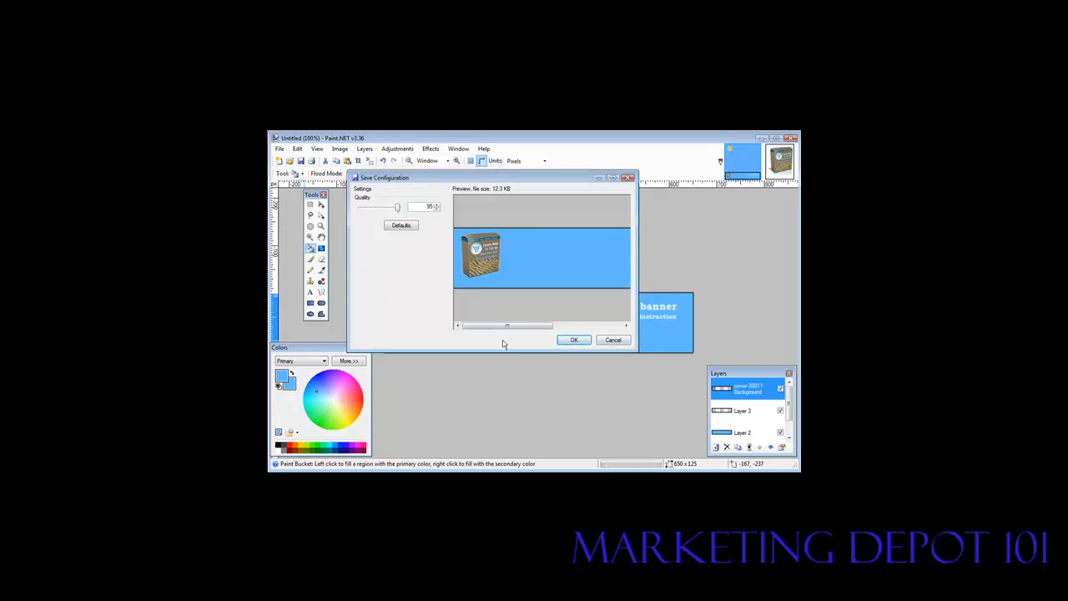
pyautogui.click(574, 340)
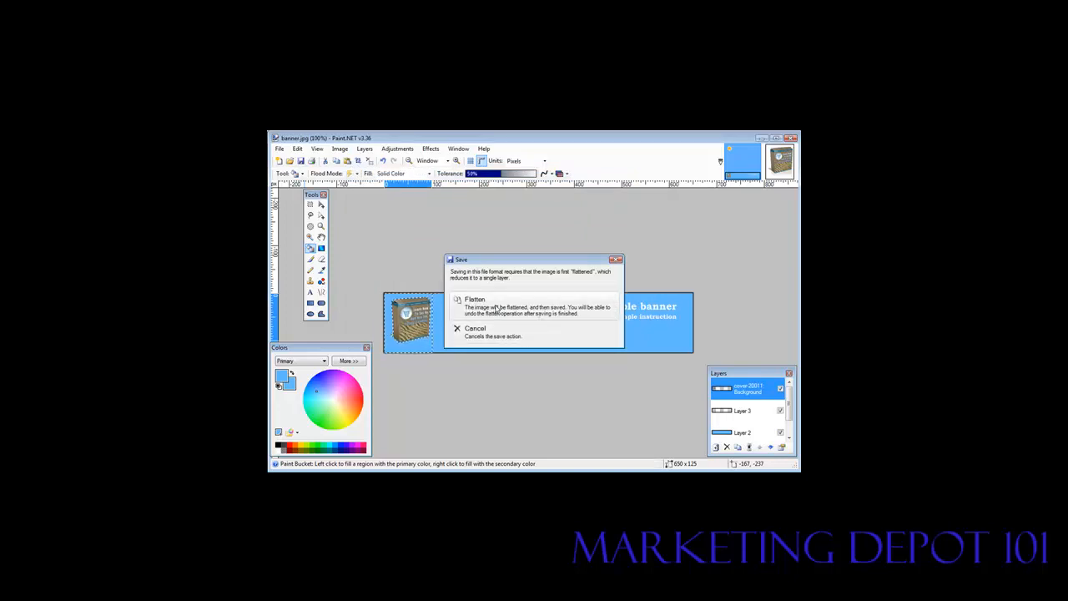
pyautogui.click(476, 299)
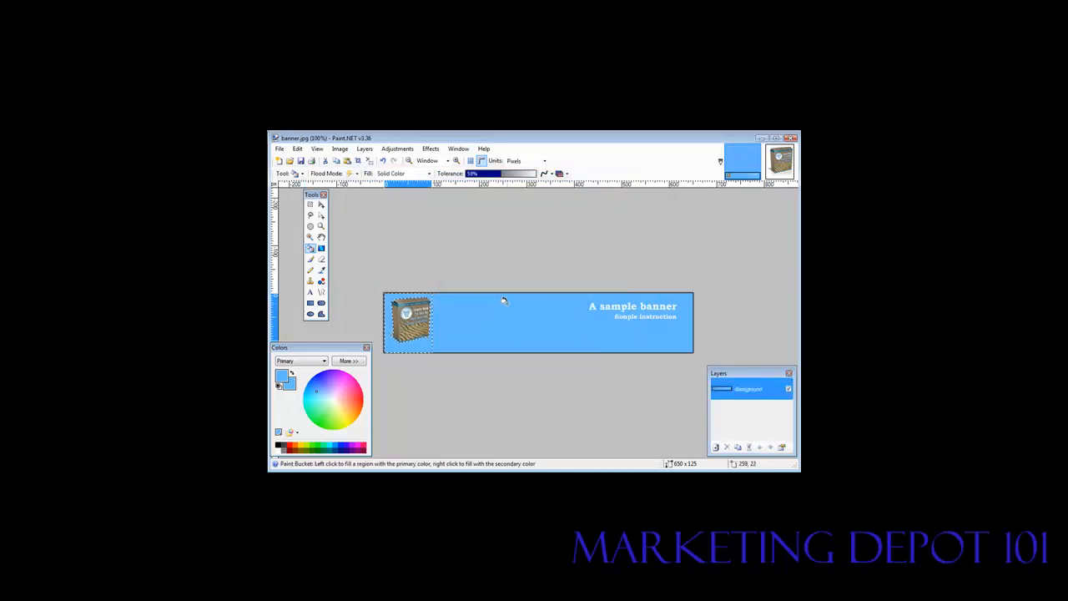
pyautogui.moveTo(521, 390)
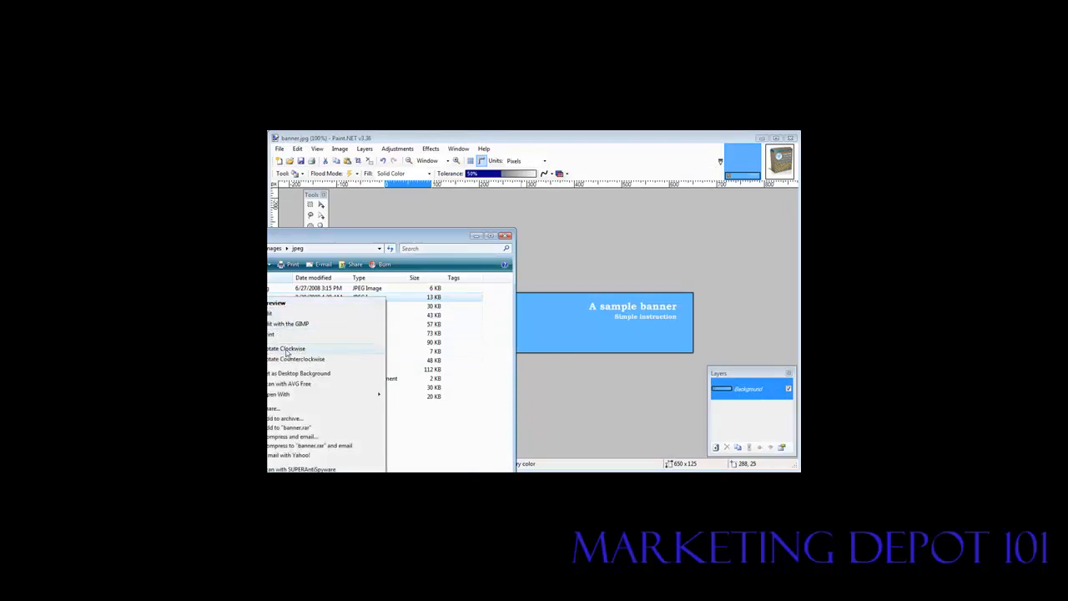
# Open banner.jpg with Firefox from the Open With menu
pyautogui.click(277, 394)
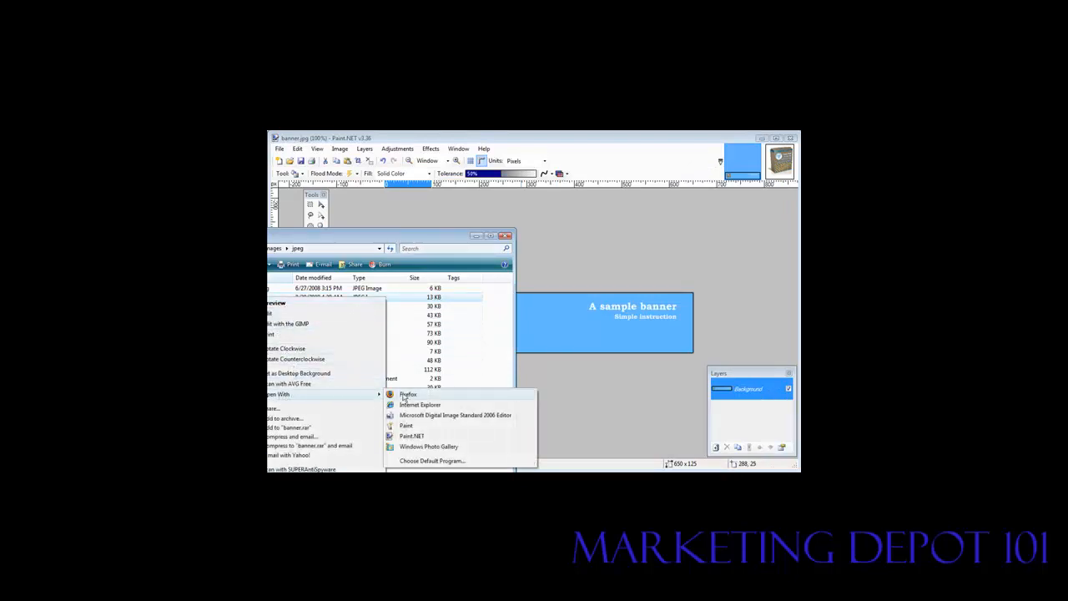
pyautogui.click(407, 393)
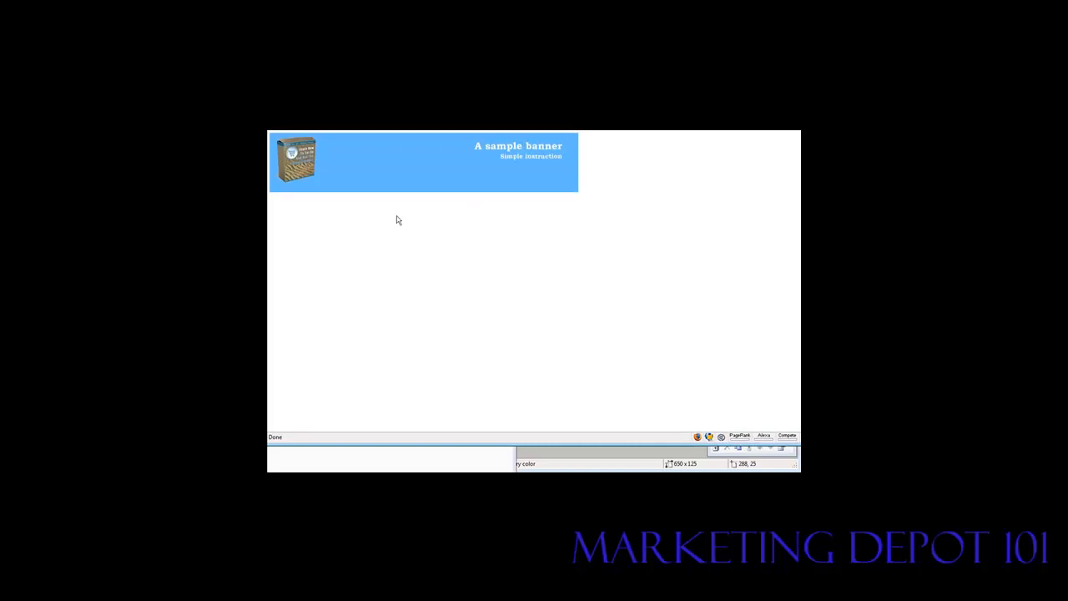
pyautogui.moveTo(590, 307)
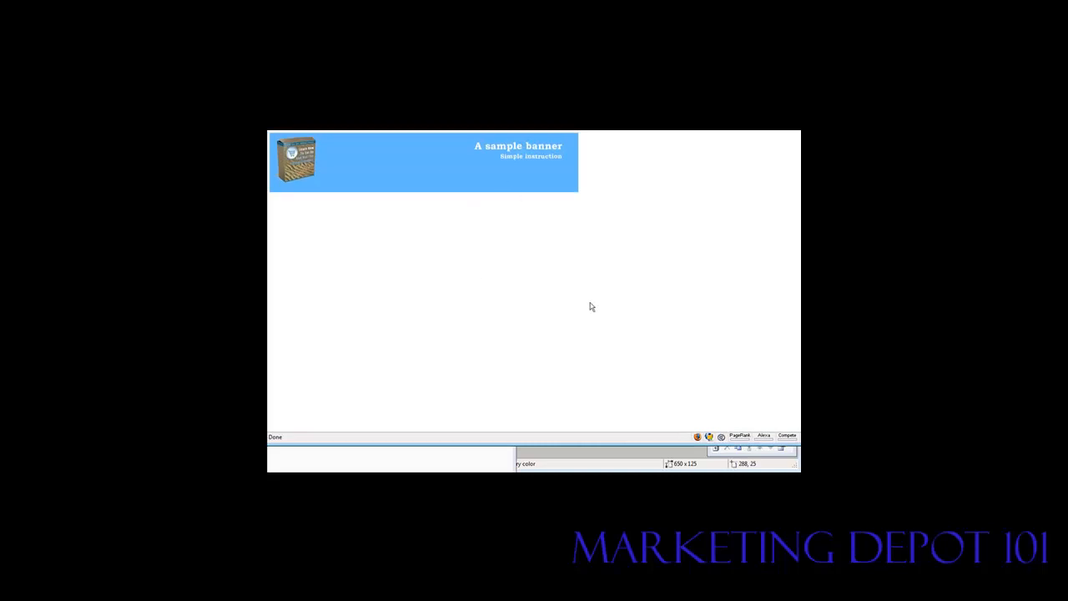